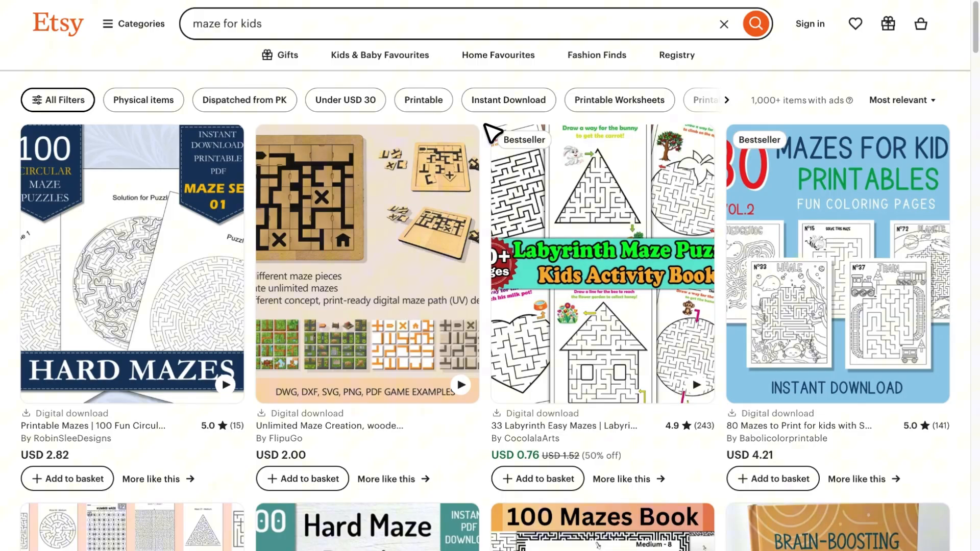
{"action": "mouse_move", "coordinate": [602, 262]}
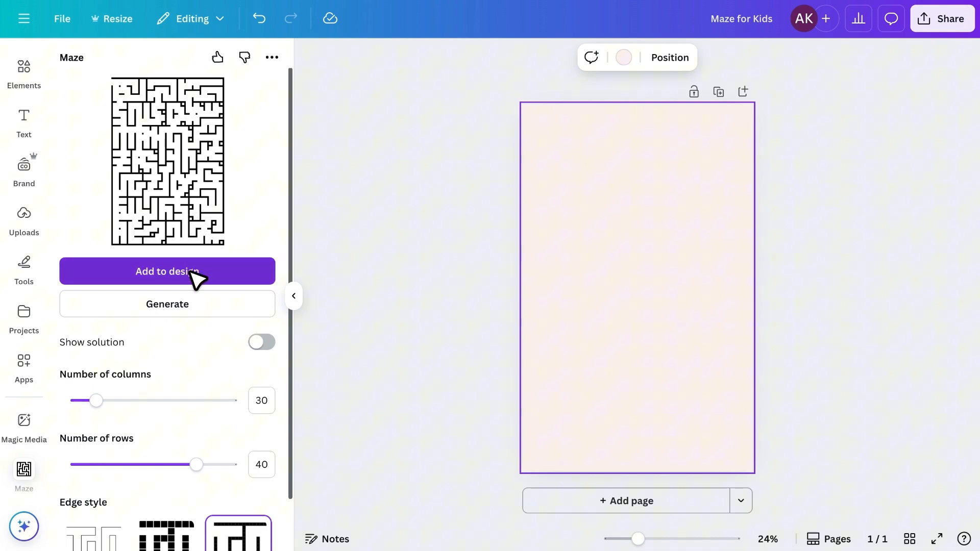
- Create a new blank Book Cover design (1410 × 2250 px) by searching 'book'
{"action": "left_click", "coordinate": [166, 272]}
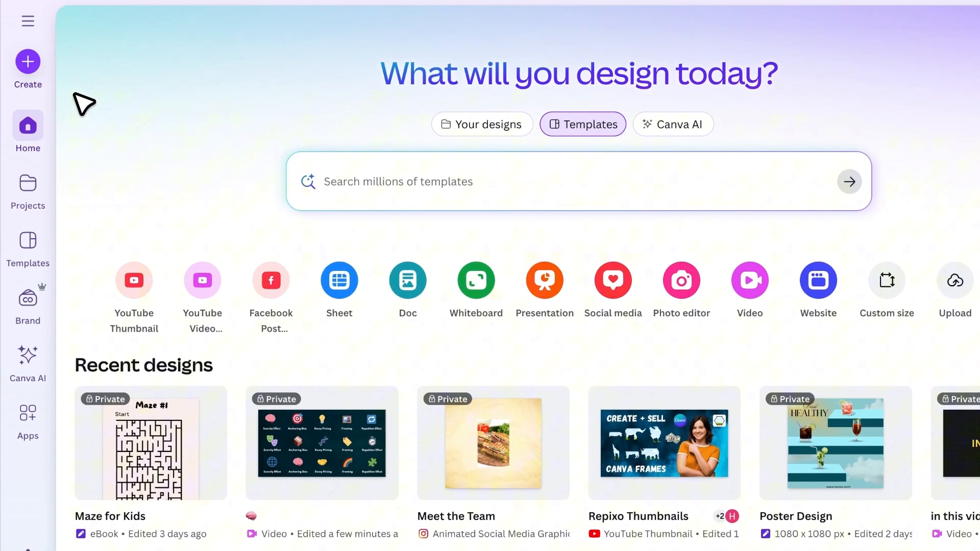
{"action": "left_click", "coordinate": [27, 64]}
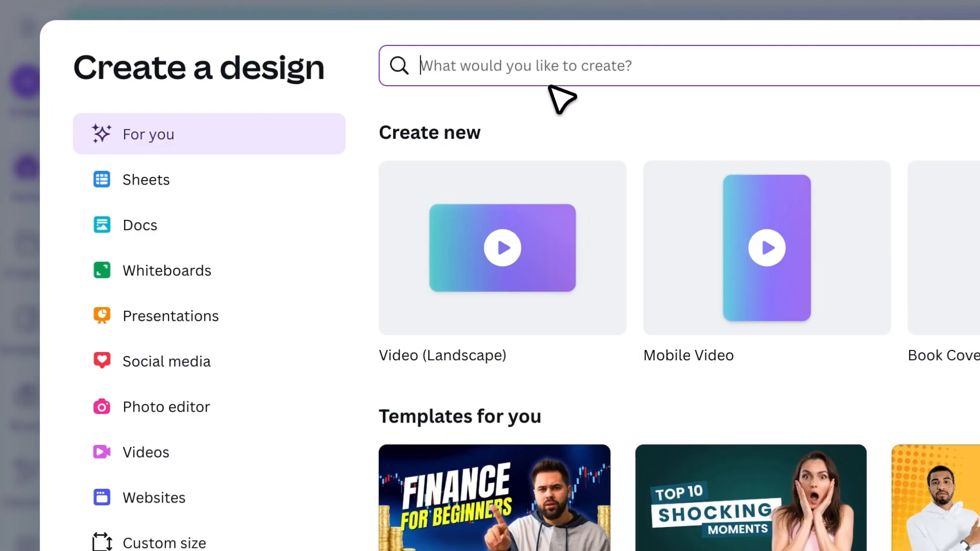
{"action": "type", "text": "book"}
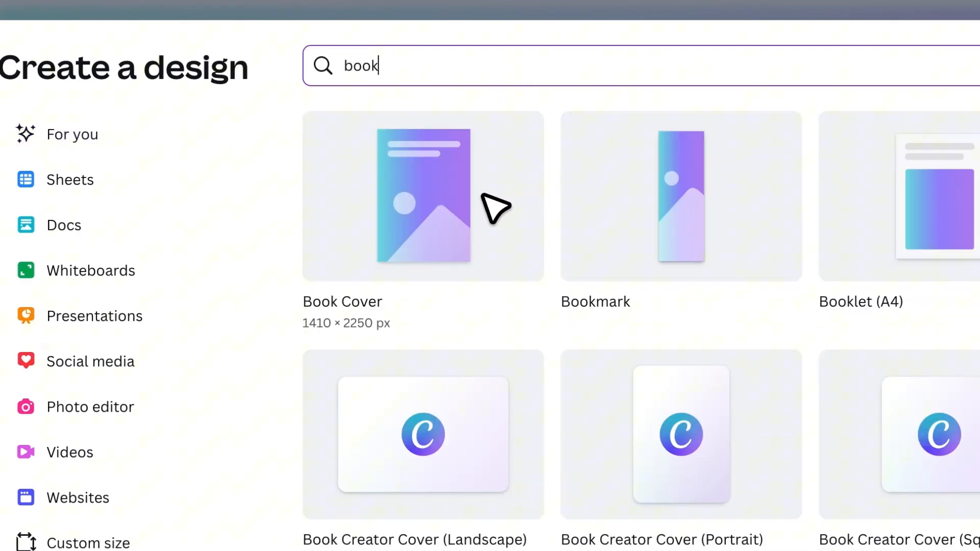
{"action": "left_click", "coordinate": [421, 195]}
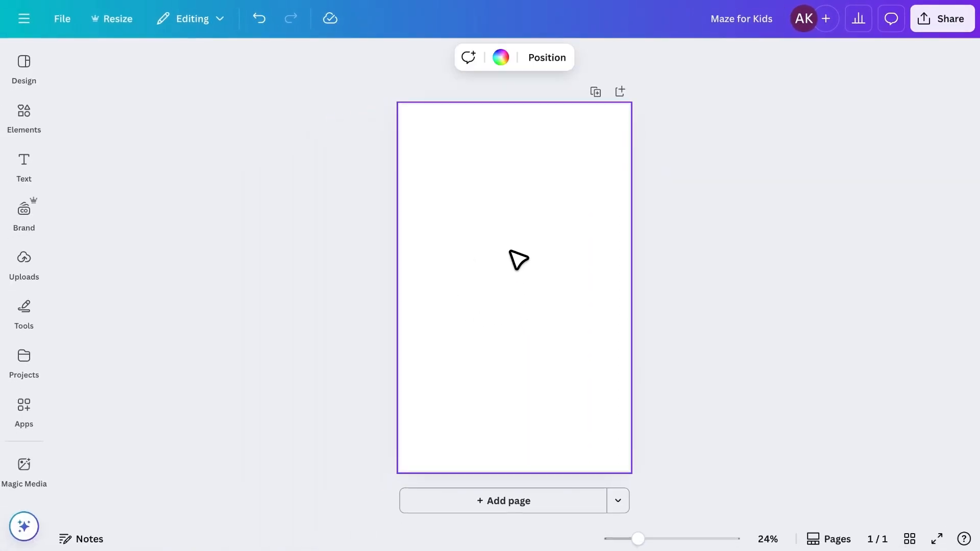
- Tint the page background a pale pink from the colour swatch
{"action": "left_click", "coordinate": [500, 57]}
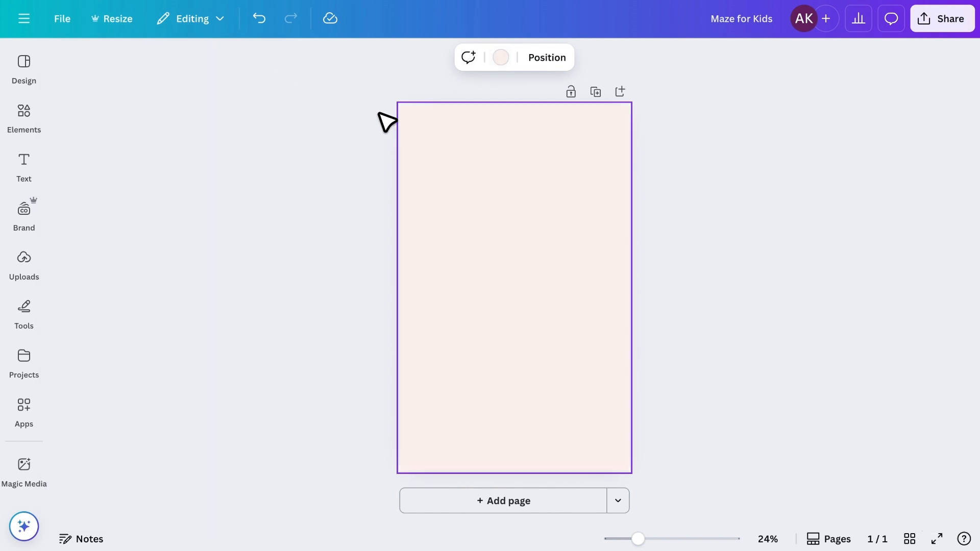
{"action": "mouse_move", "coordinate": [515, 294]}
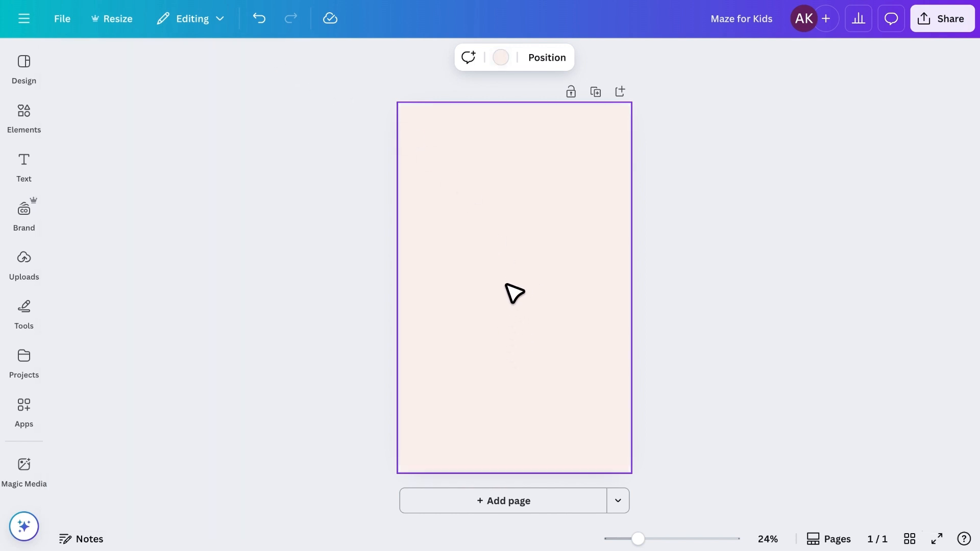
{"action": "mouse_move", "coordinate": [383, 318]}
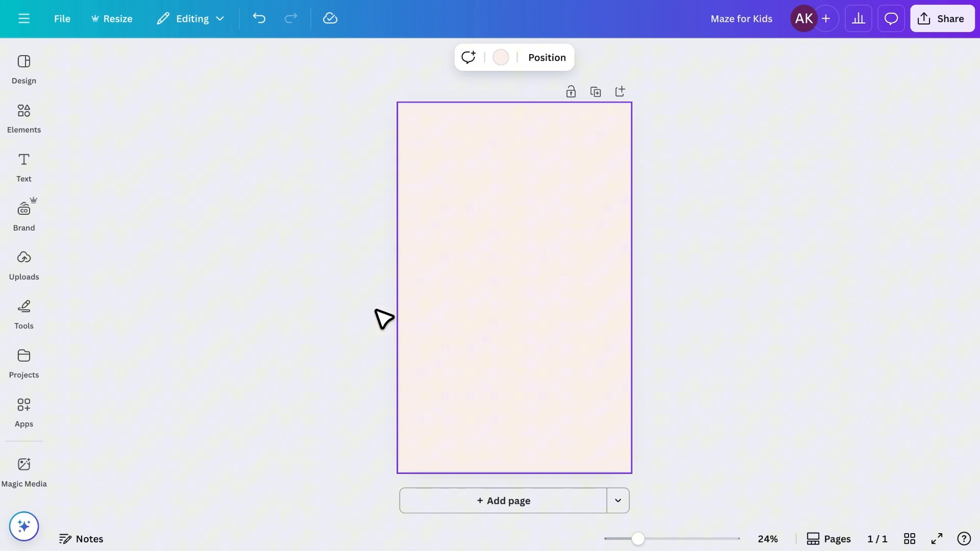
- Generate a 30-column by 40-row maze, trying Blocky then settling on Walled edge style
{"action": "left_click", "coordinate": [24, 411]}
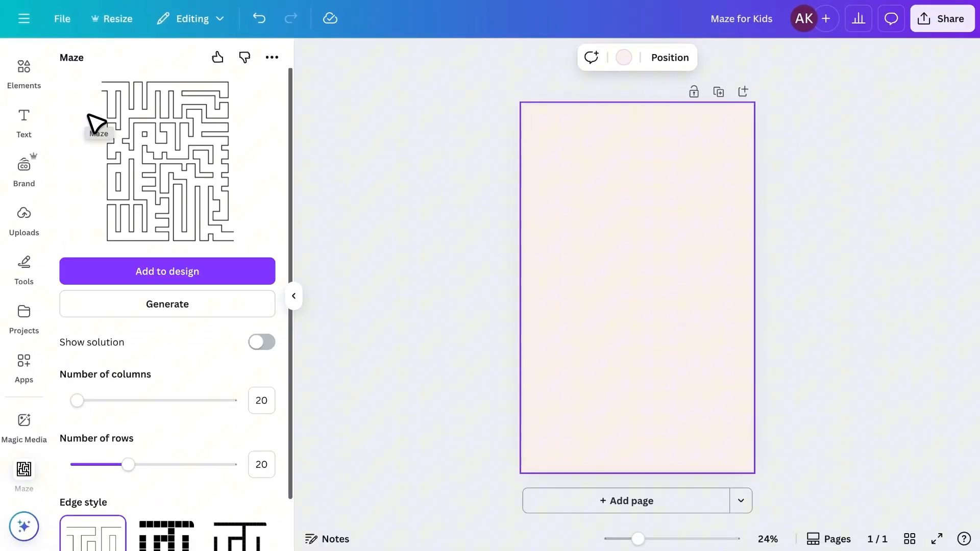
{"action": "mouse_move", "coordinate": [212, 210]}
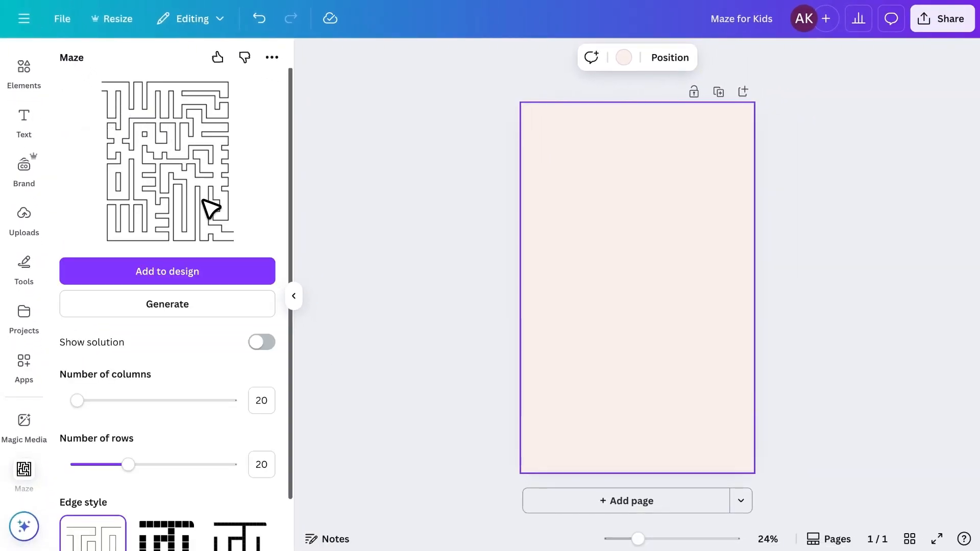
{"action": "left_click", "coordinate": [166, 304]}
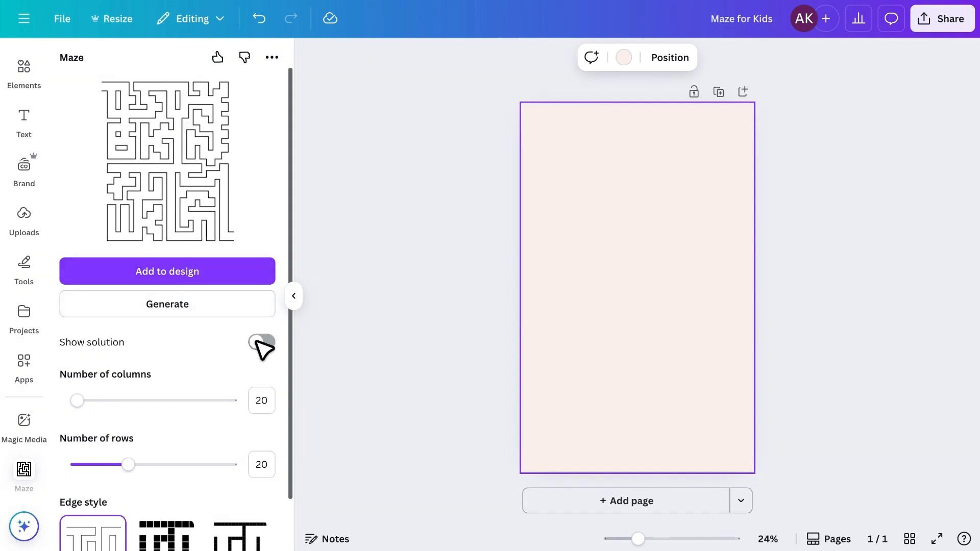
{"action": "scroll", "scroll_direction": "down", "scroll_amount": 3}
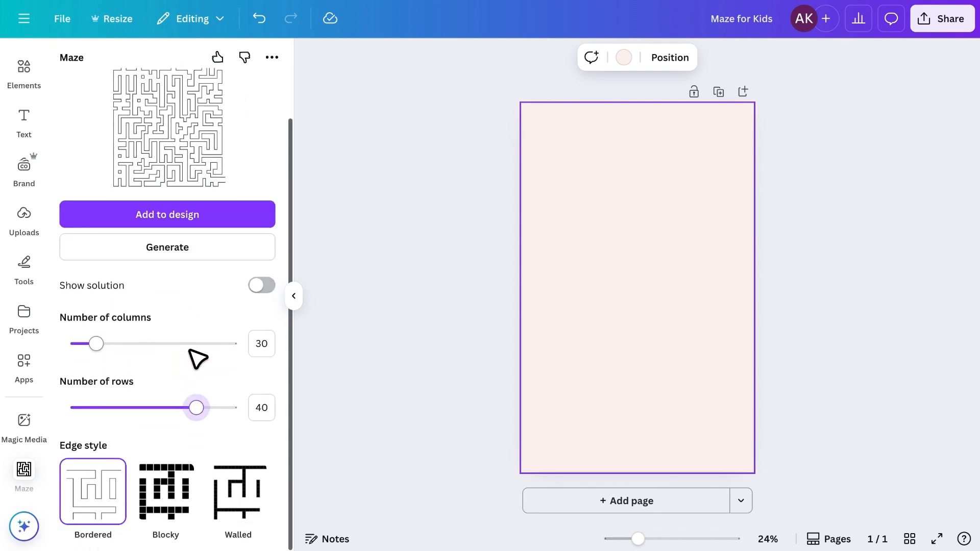
{"action": "left_click", "coordinate": [165, 489]}
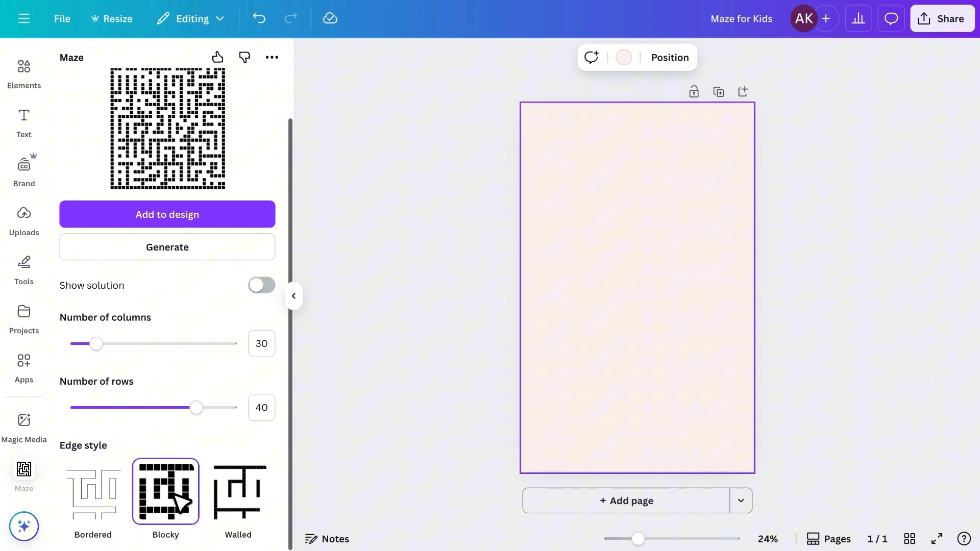
{"action": "left_click", "coordinate": [238, 491]}
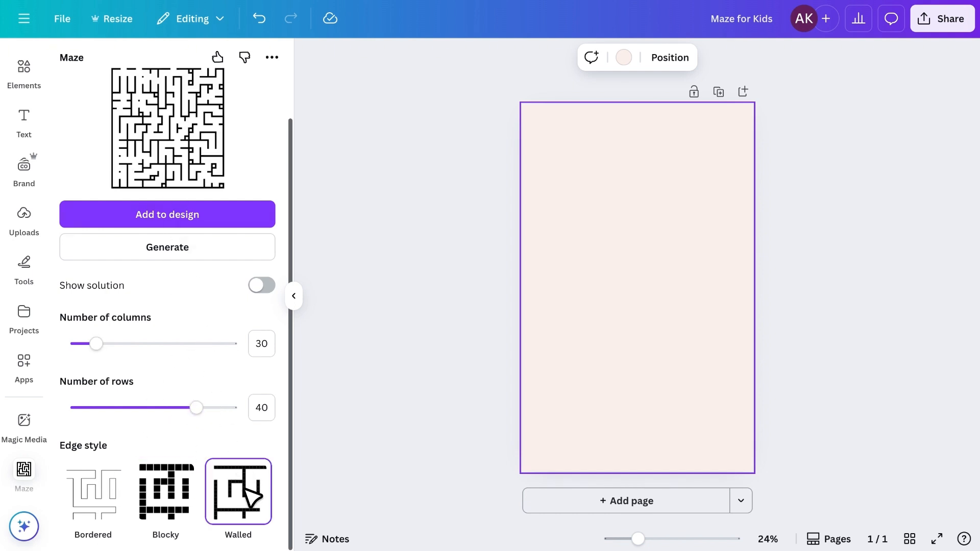
{"action": "scroll", "scroll_direction": "up", "scroll_amount": 3}
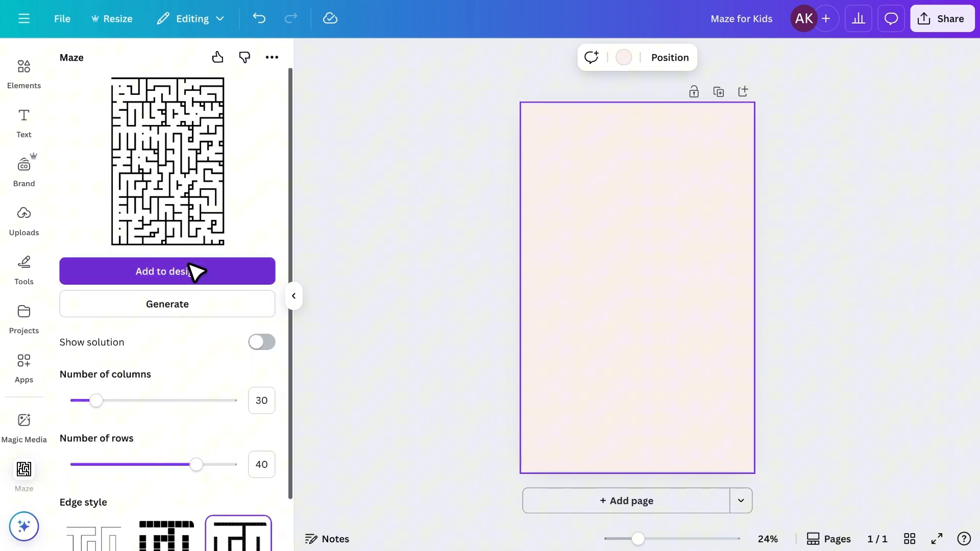
- Place the walled maze on the page and title it 'Maze #1' in More Sugar font
{"action": "left_click", "coordinate": [166, 271]}
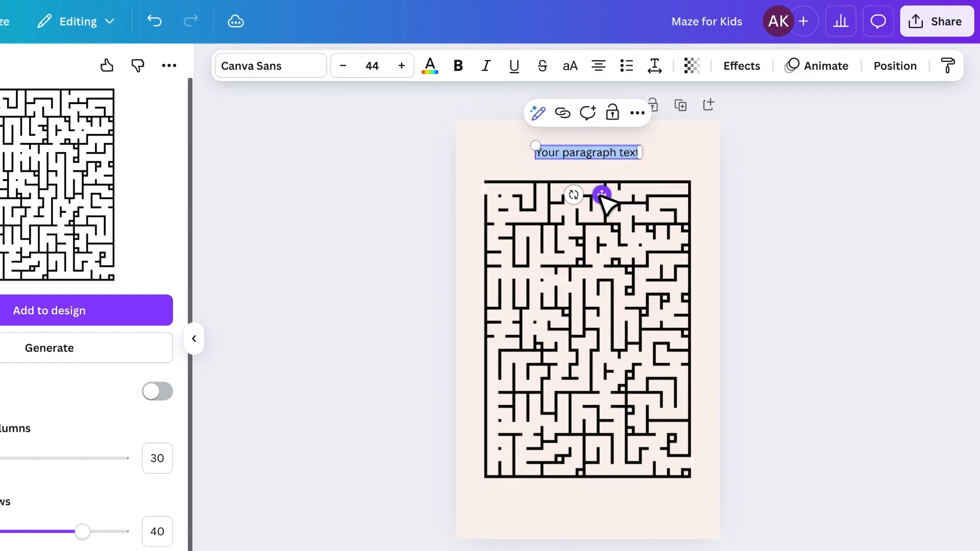
{"action": "type", "text": "Maze #1"}
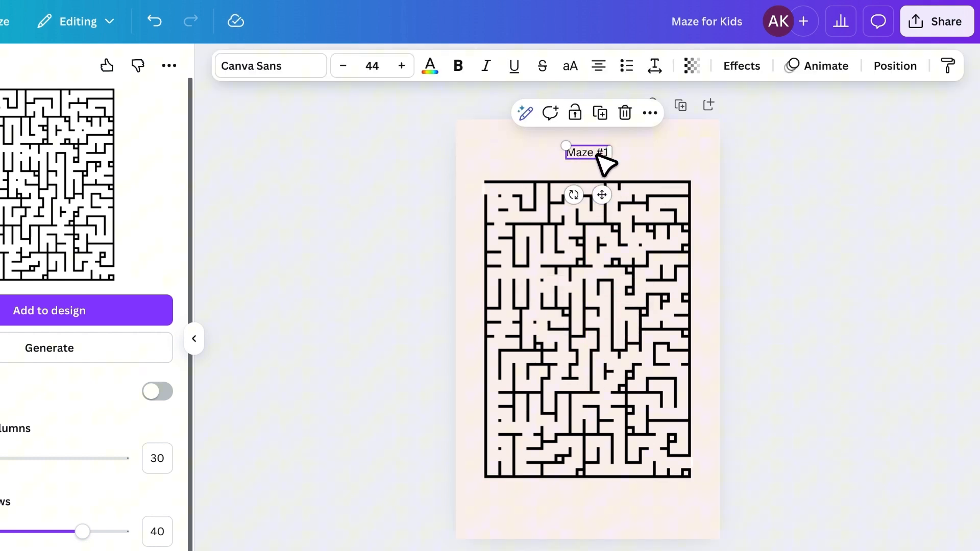
{"action": "left_click", "coordinate": [268, 66]}
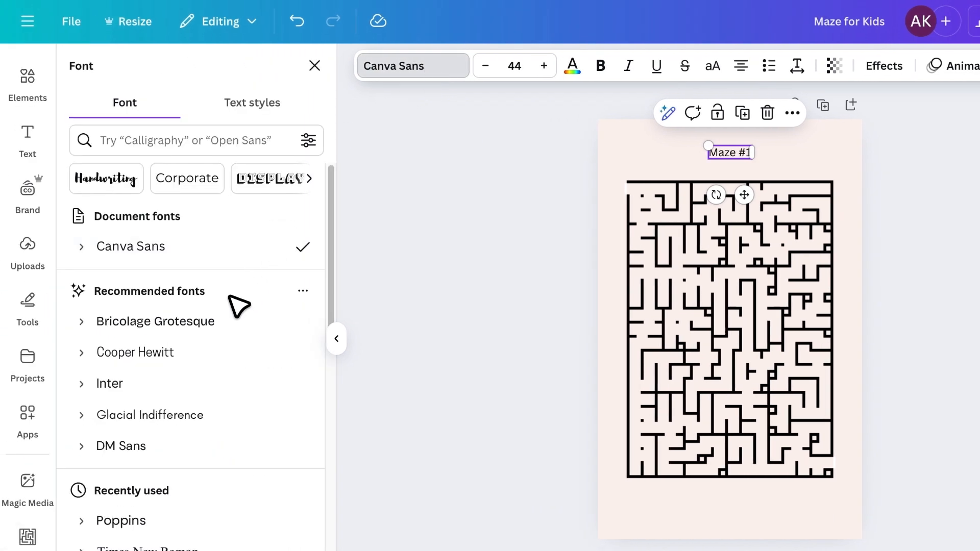
{"action": "type", "text": "more"}
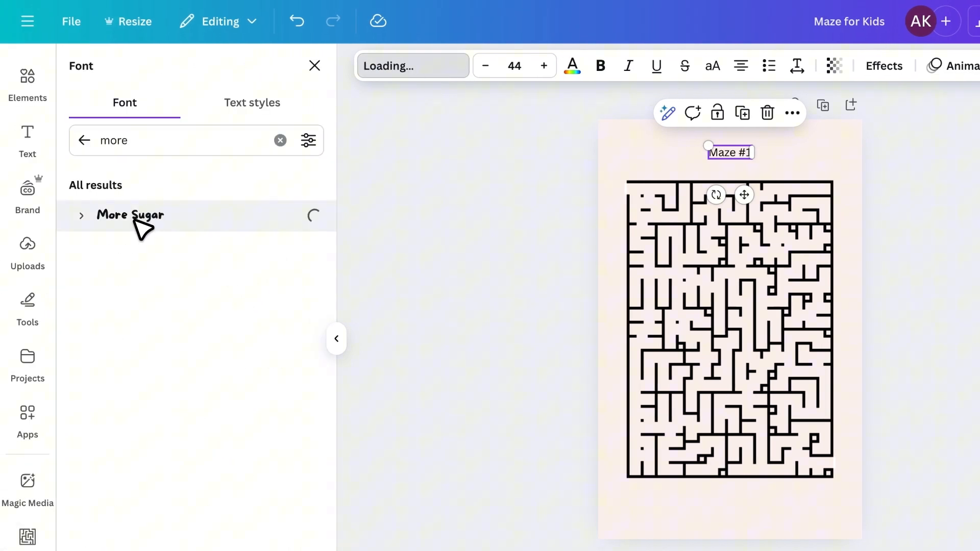
{"action": "left_click", "coordinate": [129, 216]}
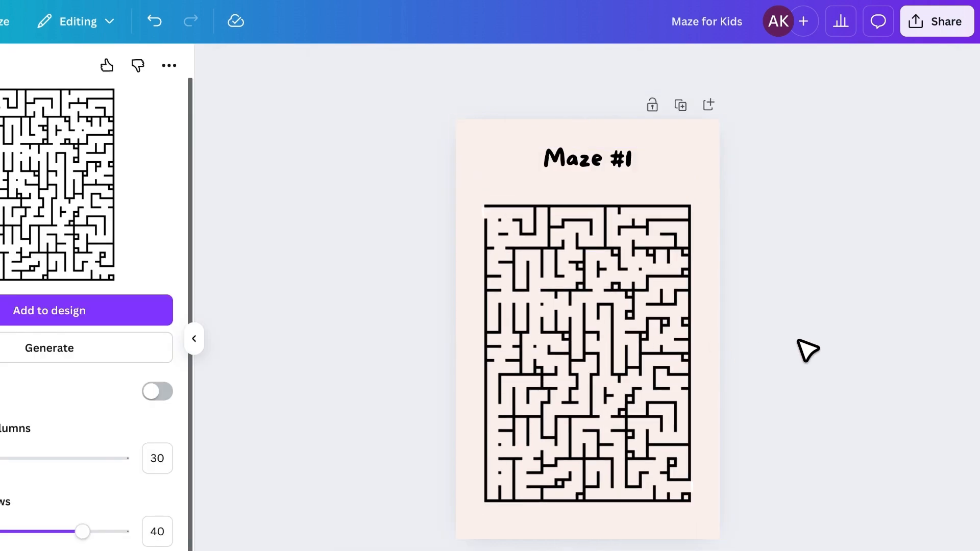
- Add a Start label above the maze and a matching 'Finish' label below its bottom-right corner
{"action": "left_click", "coordinate": [585, 312]}
{"action": "type", "text": "Start"}
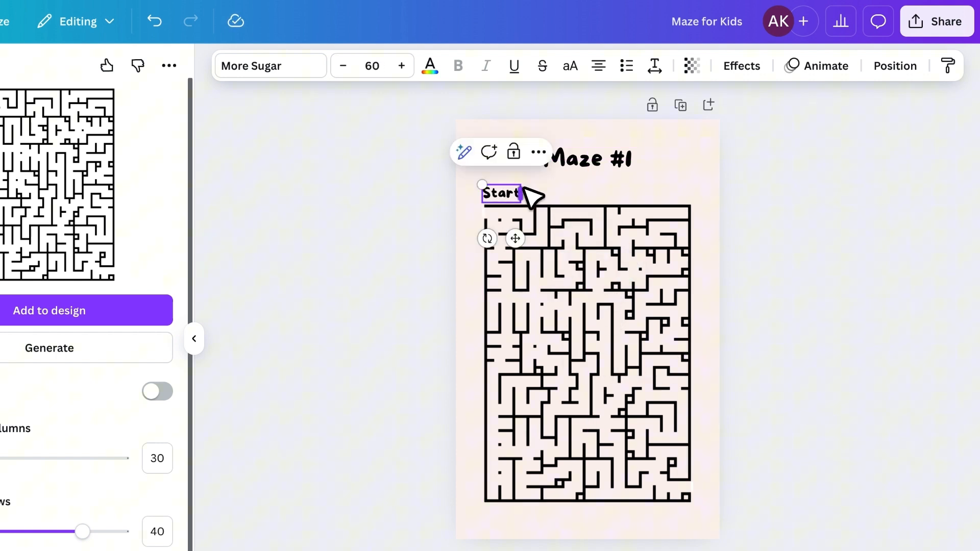
{"action": "left_click", "coordinate": [270, 65]}
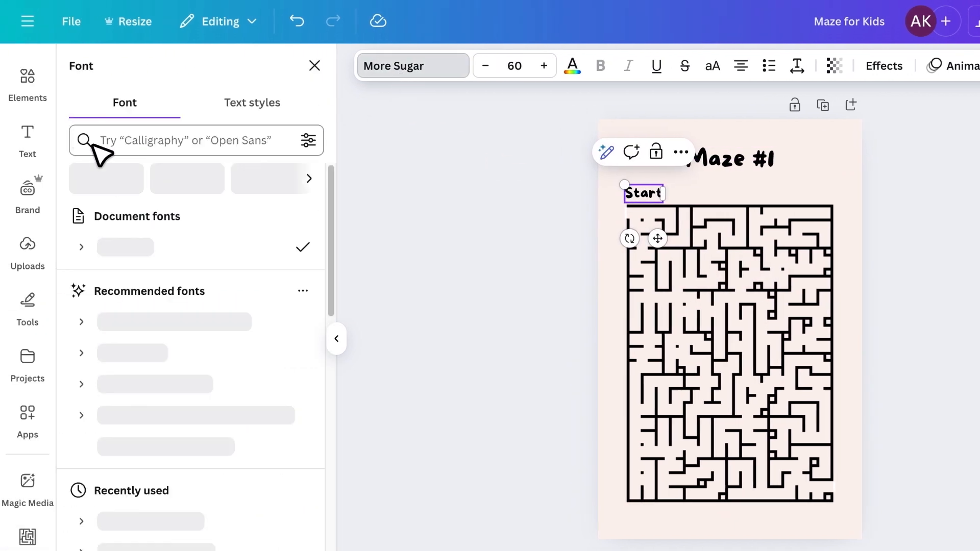
{"action": "scroll", "scroll_direction": "down", "scroll_amount": 3}
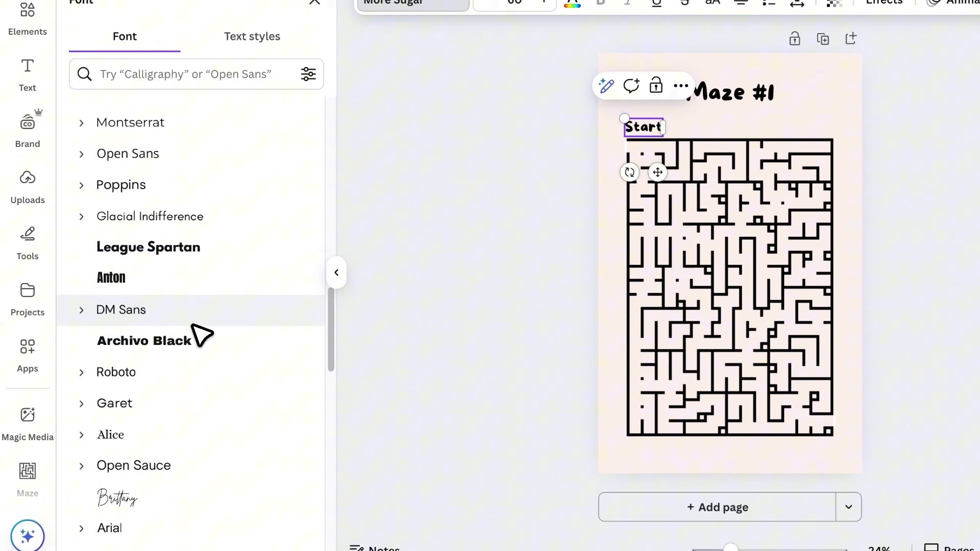
{"action": "left_click", "coordinate": [115, 403]}
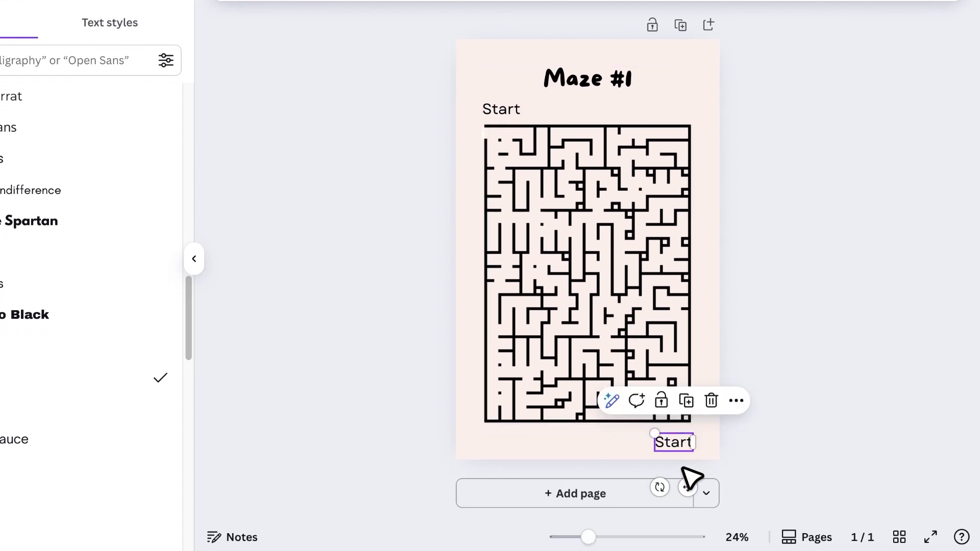
{"action": "type", "text": "Finish"}
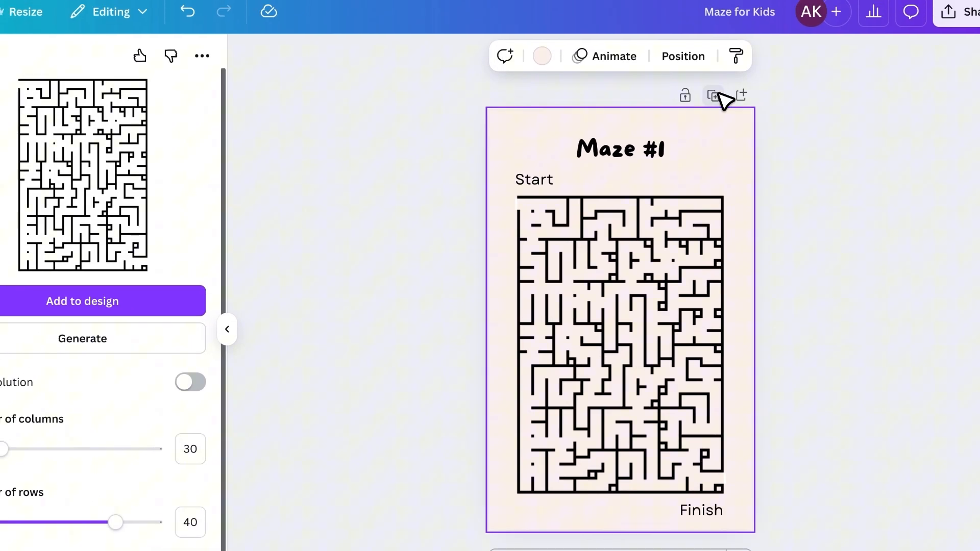
{"action": "mouse_move", "coordinate": [718, 94]}
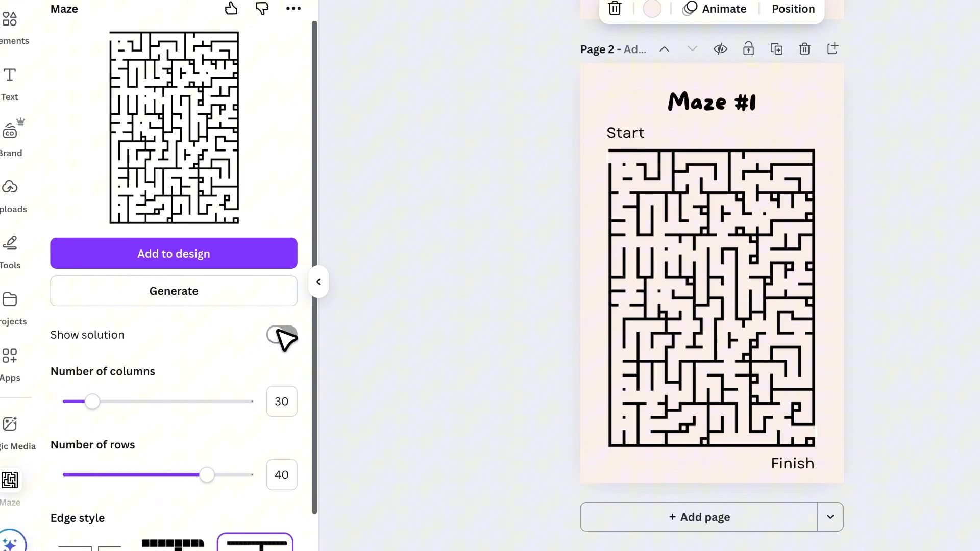
- Add a solution maze with the orange path on page 2, enlarged to fill the maze area
{"action": "left_click", "coordinate": [283, 335]}
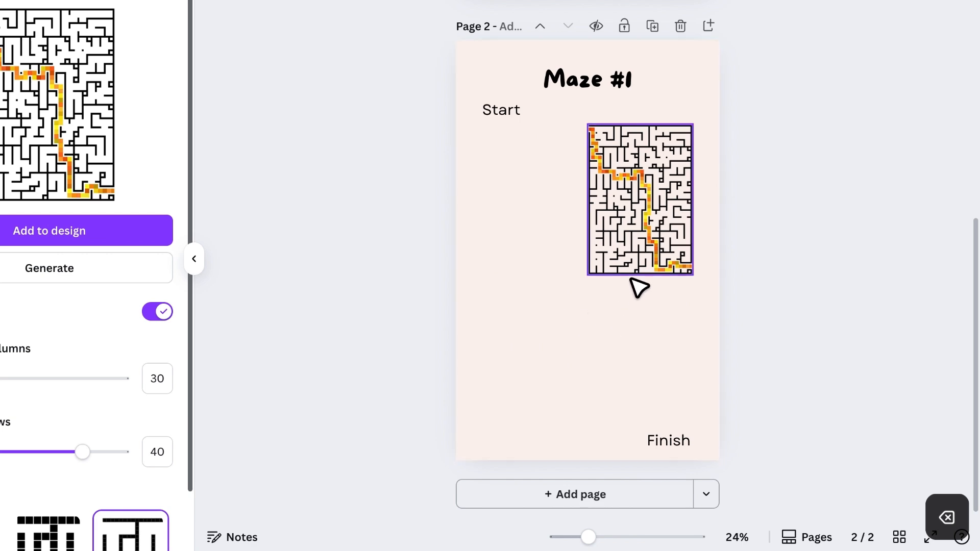
{"action": "left_click_drag", "start_coordinate": [588, 274], "coordinate": [480, 427]}
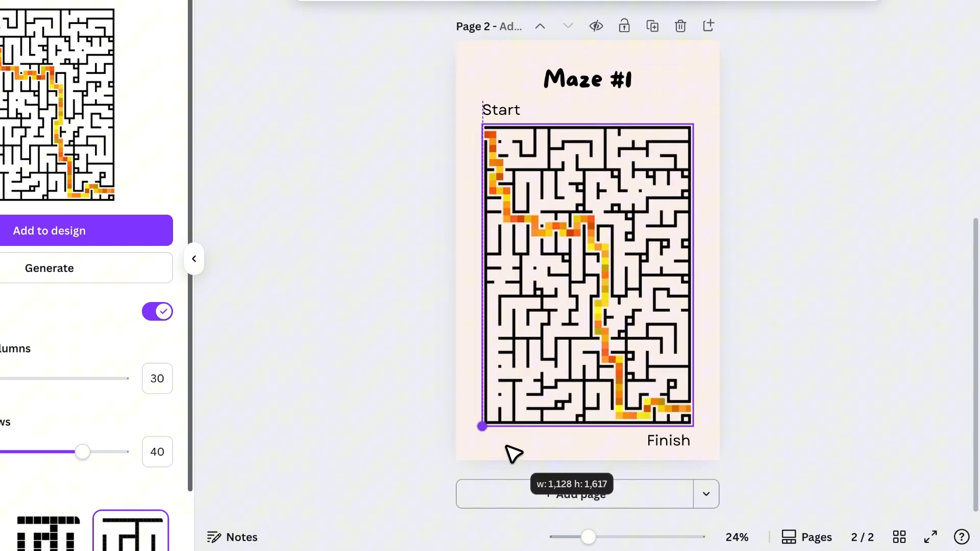
{"action": "scroll", "scroll_direction": "up", "scroll_amount": 3}
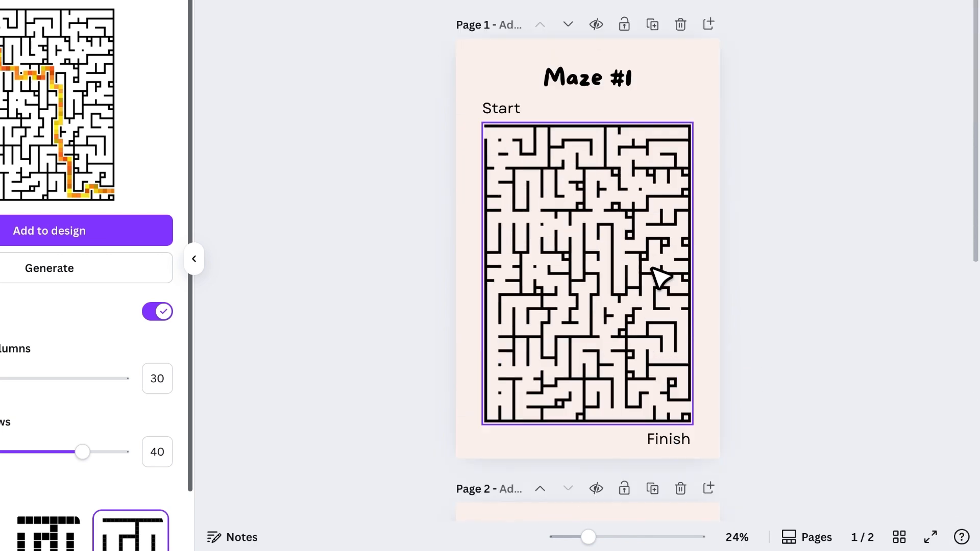
{"action": "scroll", "scroll_direction": "down", "scroll_amount": 3}
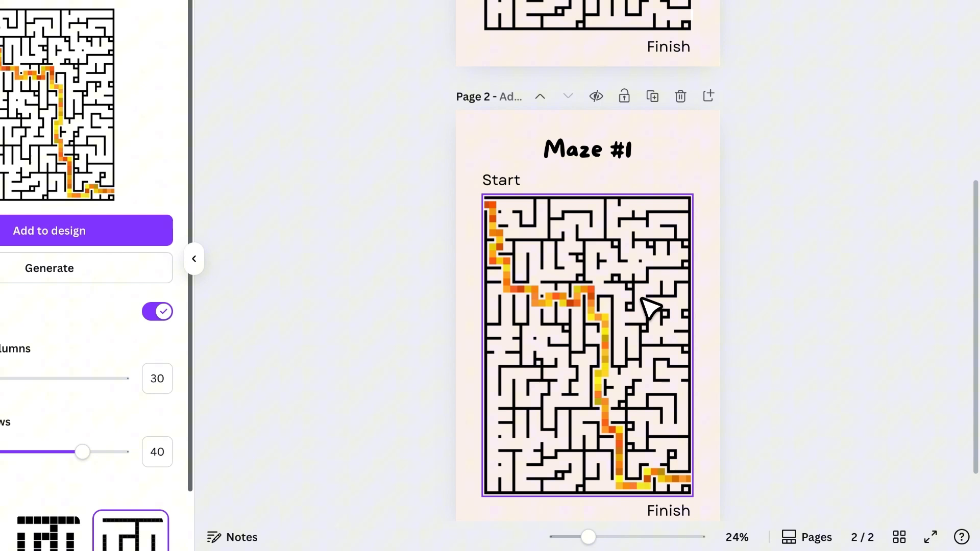
- Duplicate the maze/solution page pair and regenerate mazes, retitling up to Maze #10 for 20 pages
{"action": "left_click", "coordinate": [669, 194]}
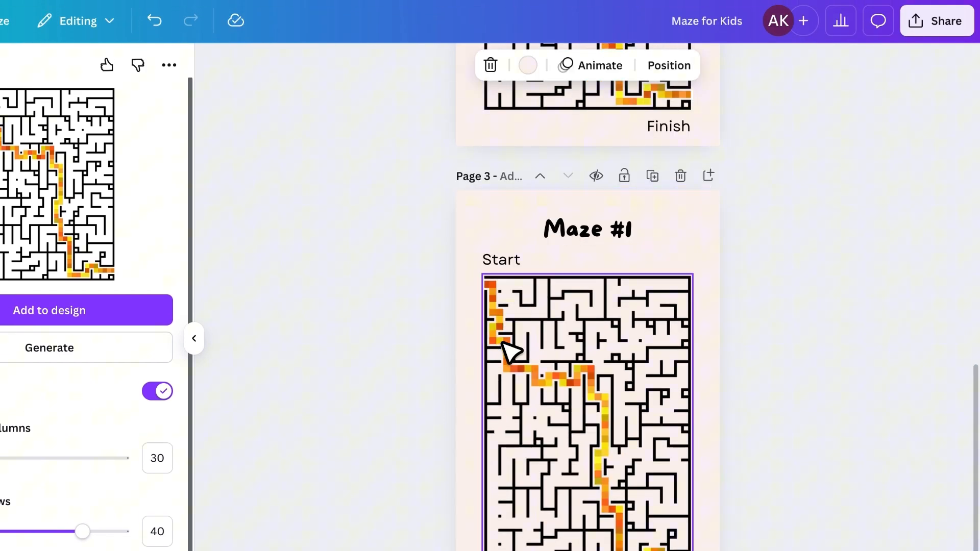
{"action": "left_click", "coordinate": [586, 229]}
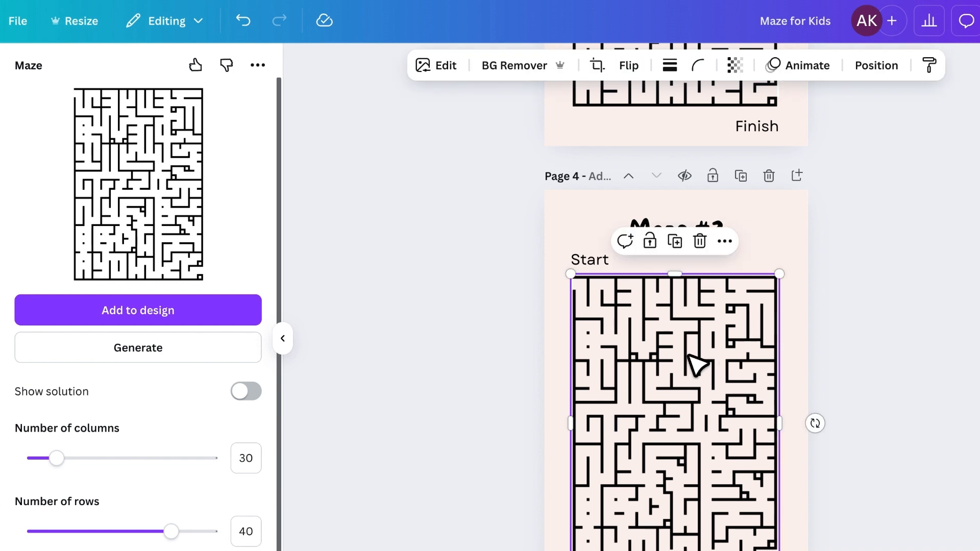
{"action": "left_click", "coordinate": [245, 391]}
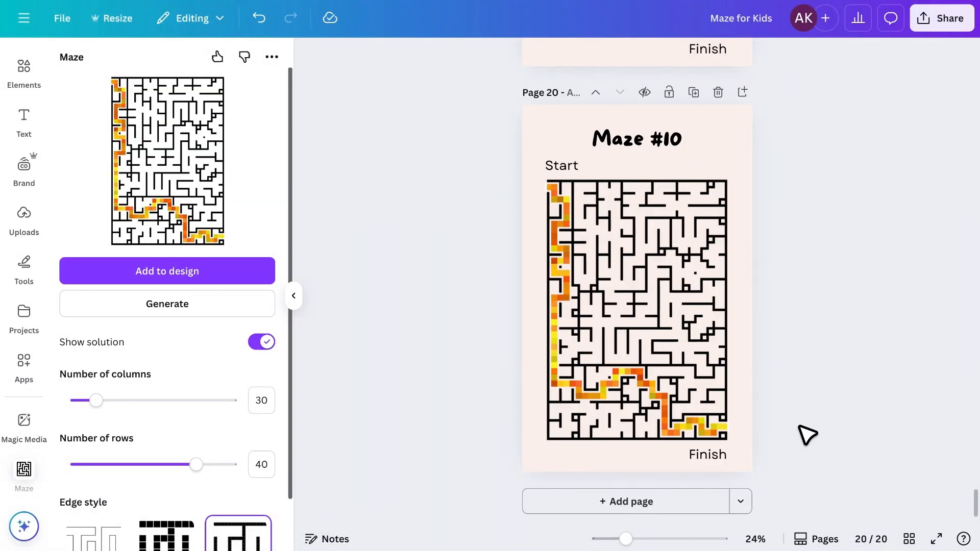
- Switch to grid view and Shift-select every solution page thumbnail for moving together
{"action": "scroll", "scroll_direction": "up", "scroll_amount": 3}
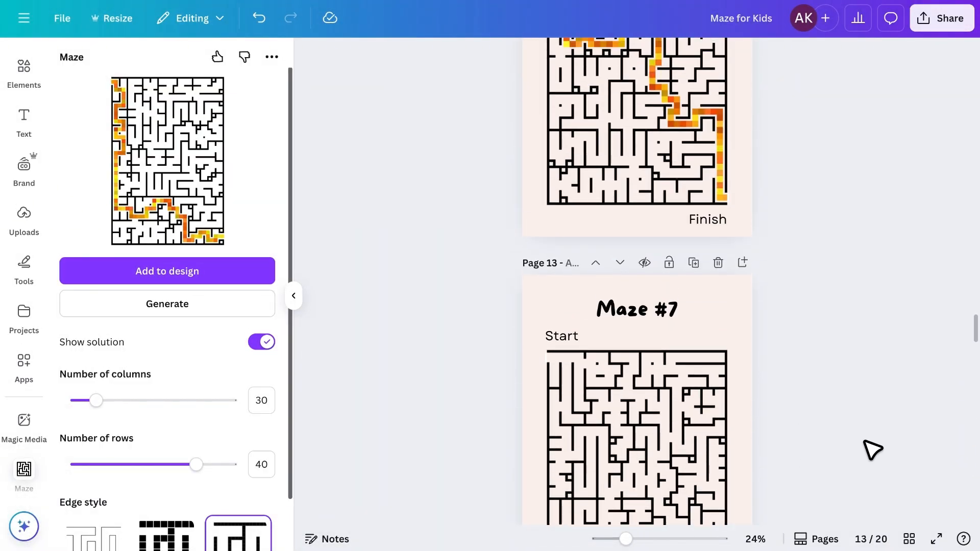
{"action": "left_click", "coordinate": [908, 539]}
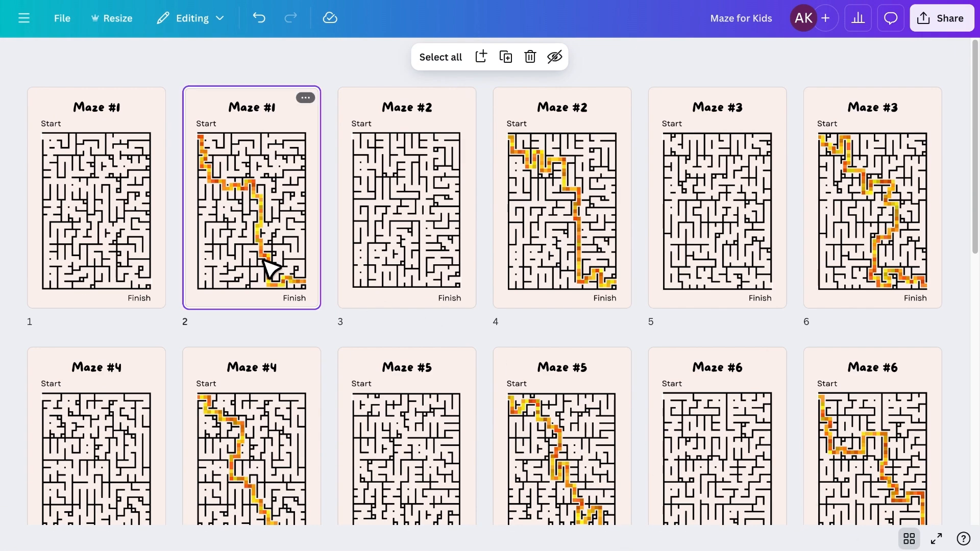
{"action": "scroll", "scroll_direction": "down", "scroll_amount": 3}
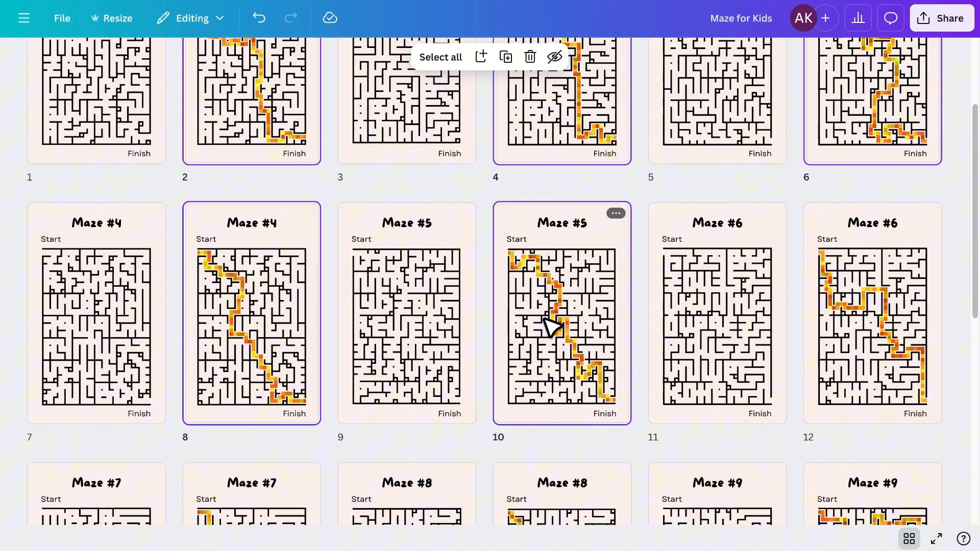
{"action": "scroll", "scroll_direction": "down", "scroll_amount": 3}
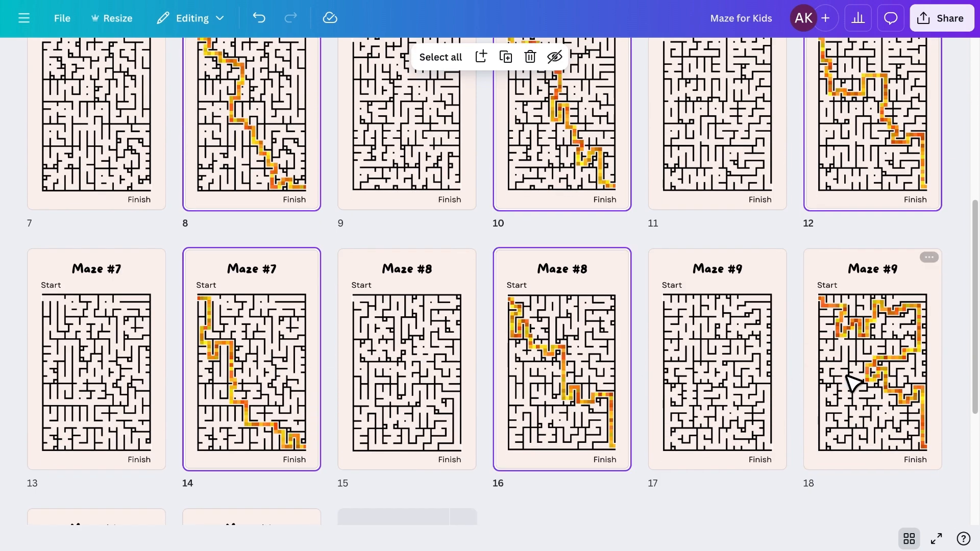
{"action": "scroll", "scroll_direction": "down", "scroll_amount": 3}
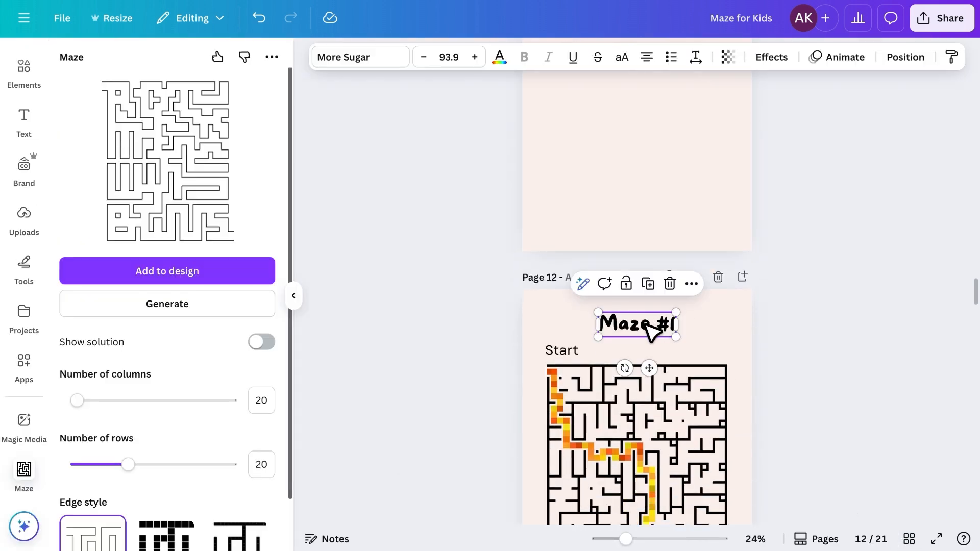
- Make page 11 a 'Solutions' divider with a lightbulb-and-checkmark graphic
{"action": "scroll", "scroll_direction": "up", "scroll_amount": 3}
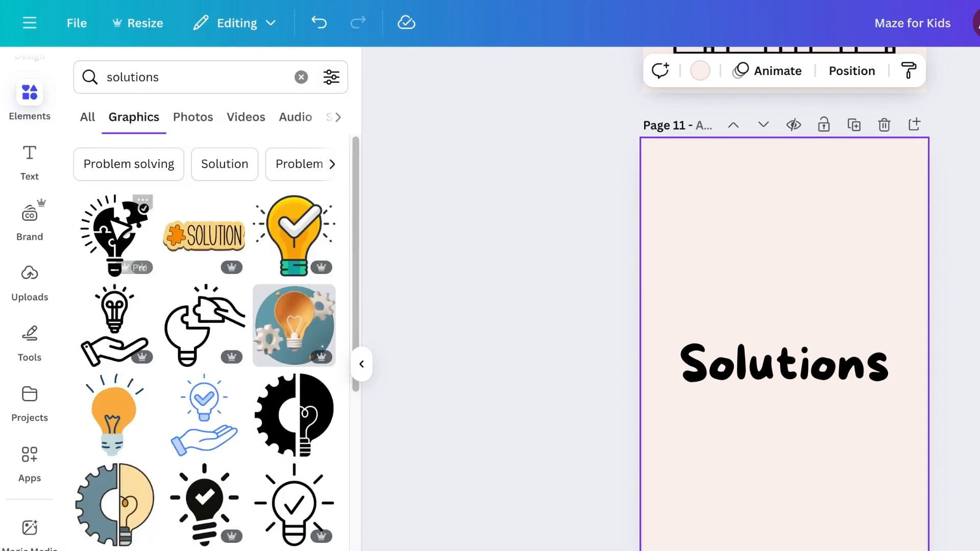
{"action": "left_click", "coordinate": [293, 234]}
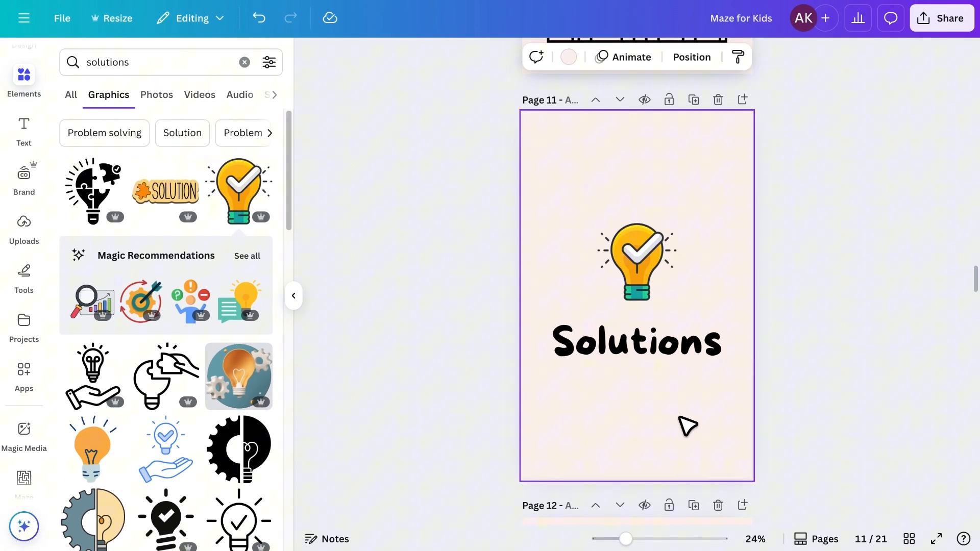
- Apply the 'Learn Farm Animals for kids' template to blank page 1 as the front cover
{"action": "scroll", "scroll_direction": "down", "scroll_amount": 3}
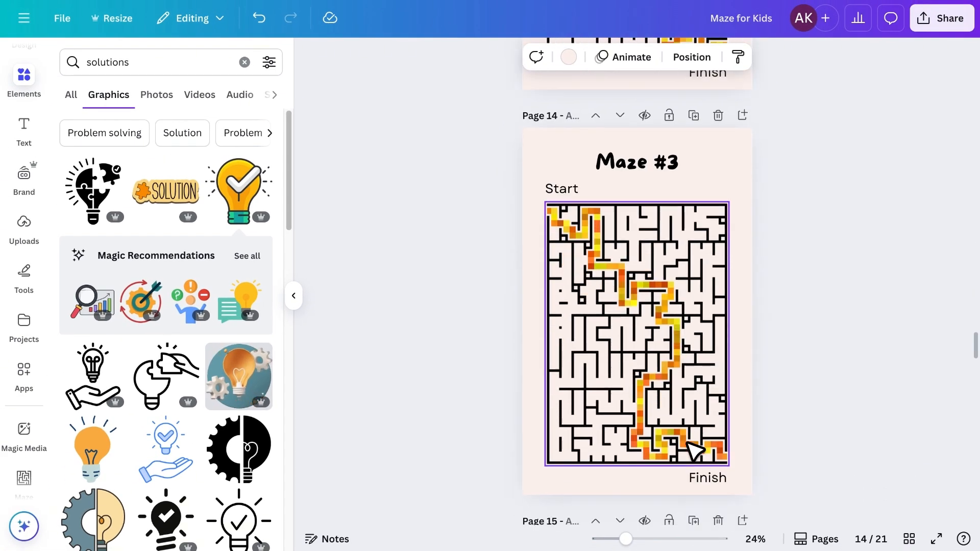
{"action": "scroll", "scroll_direction": "up", "scroll_amount": 3}
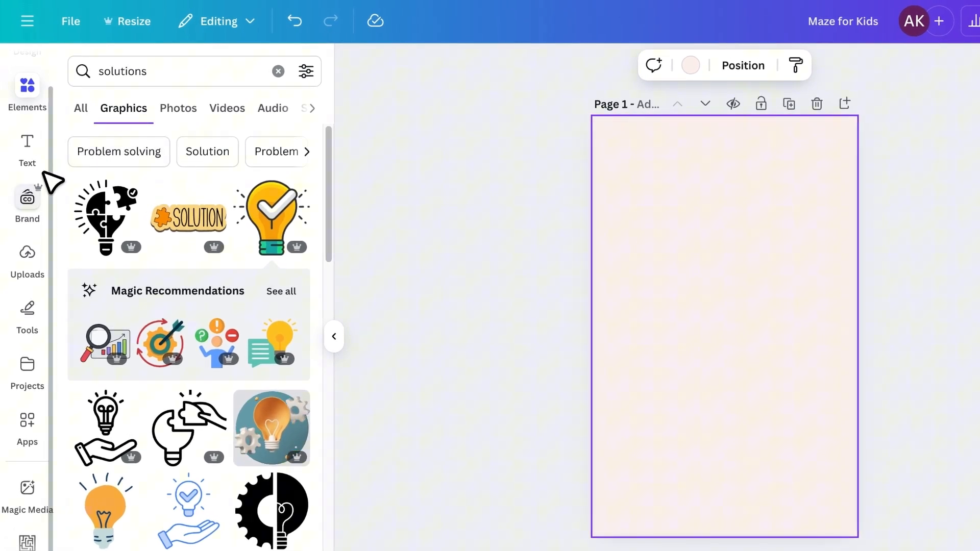
{"action": "left_click", "coordinate": [26, 74]}
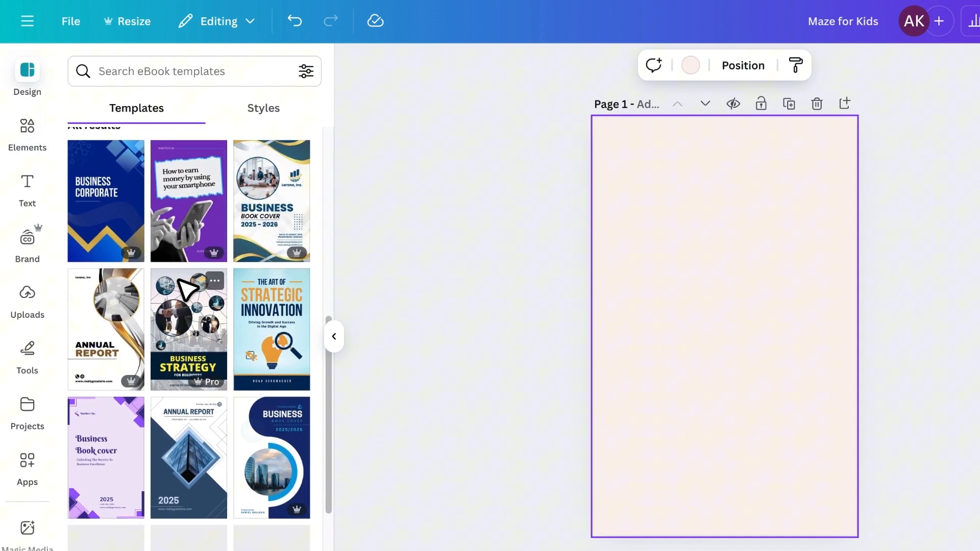
{"action": "type", "text": "kids"}
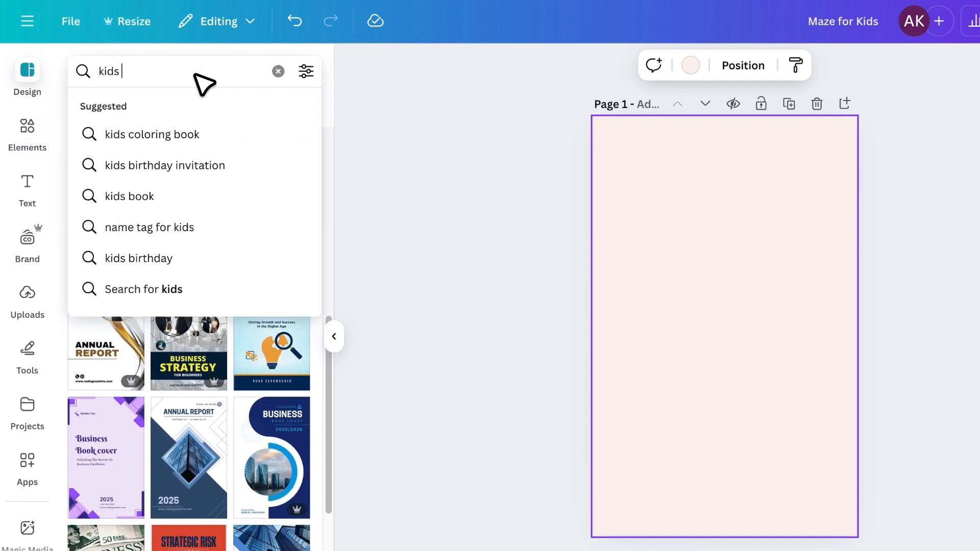
{"action": "left_click", "coordinate": [129, 196]}
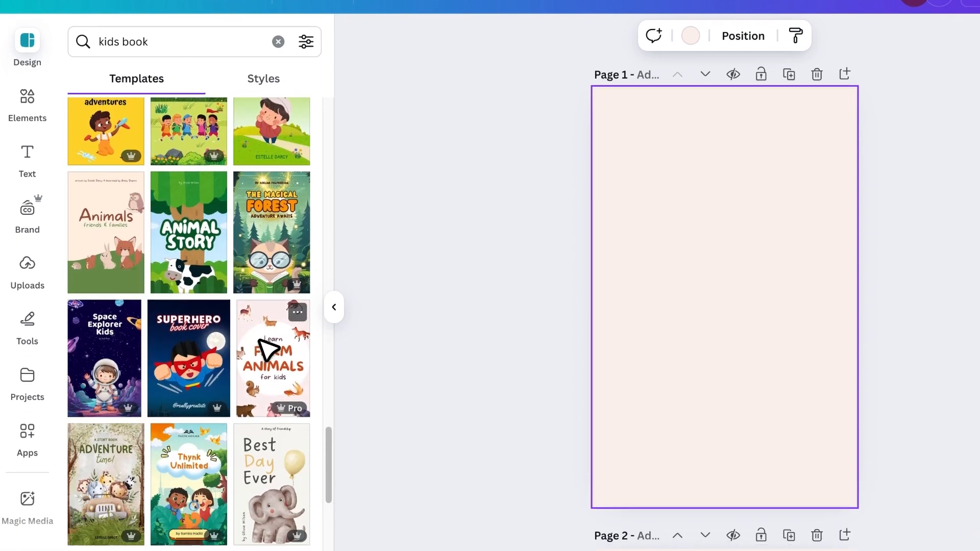
{"action": "left_click", "coordinate": [271, 357]}
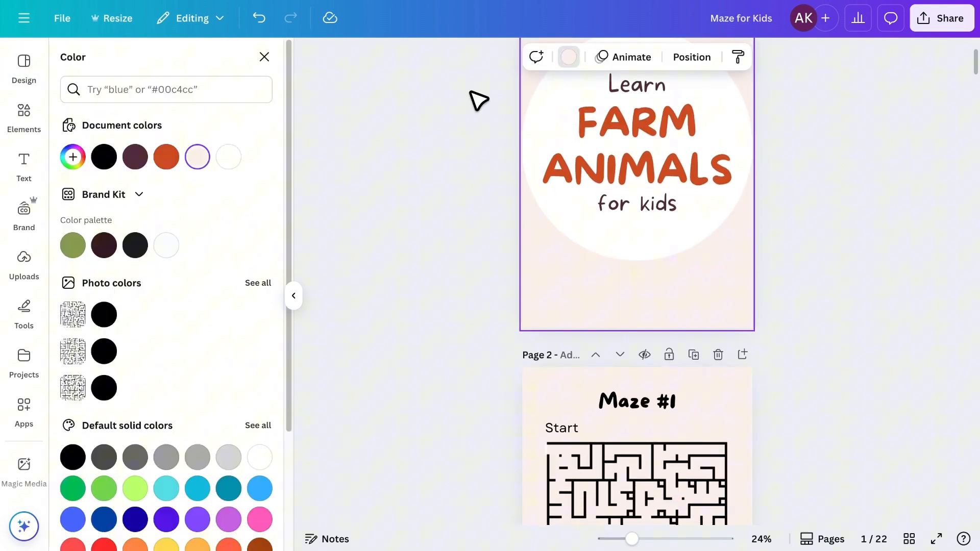
- Edit the duplicated lower caption so it reads 'for age 8 to 12' below 'for kids'
{"action": "left_click", "coordinate": [72, 156]}
{"action": "type", "text": "MAZE"}
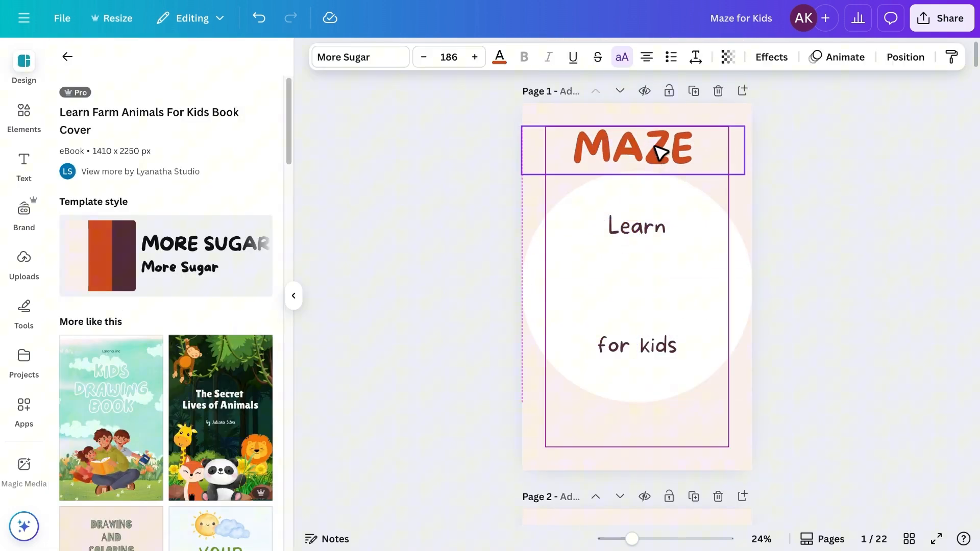
{"action": "left_click", "coordinate": [633, 149]}
{"action": "type", "text": "for k"}
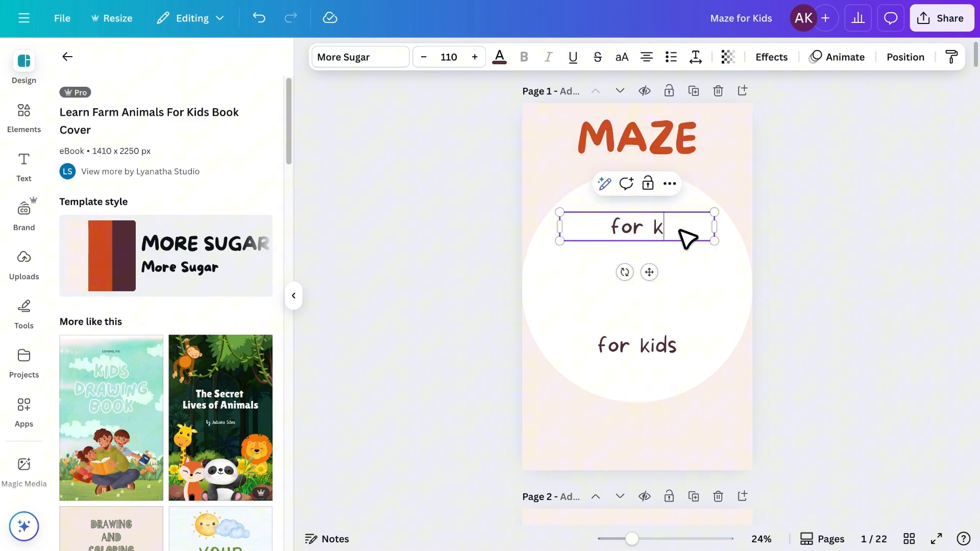
{"action": "left_click", "coordinate": [635, 345]}
{"action": "type", "text": "ag"}
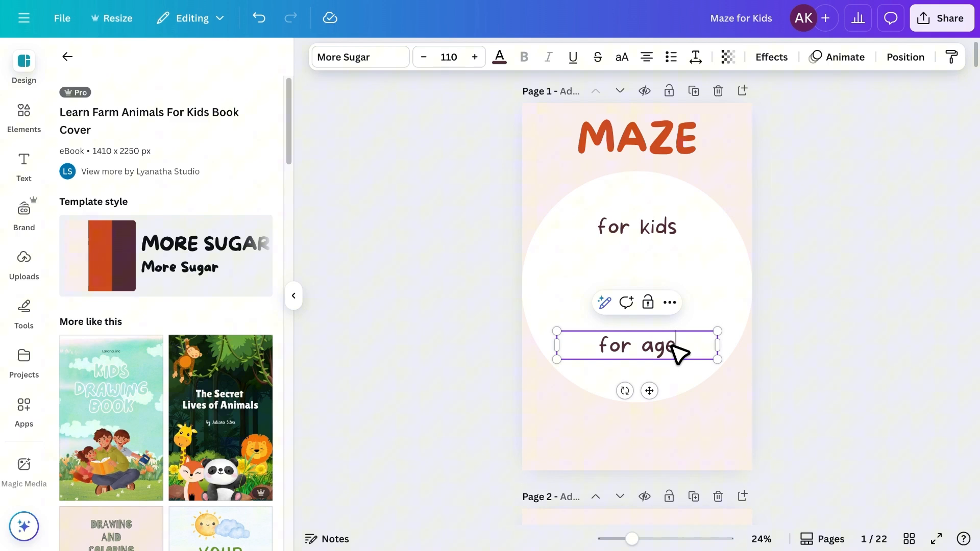
{"action": "type", "text": "8 to 12"}
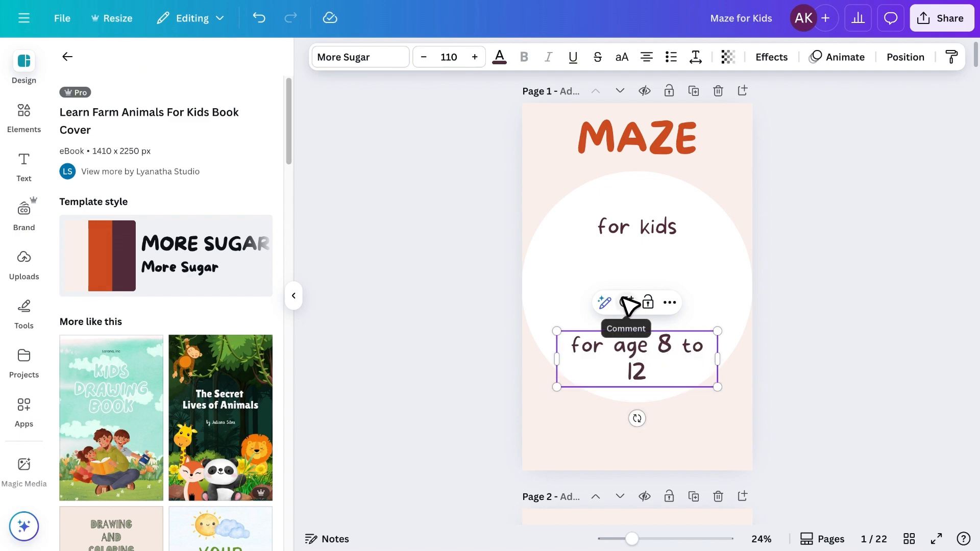
{"action": "left_click", "coordinate": [770, 57]}
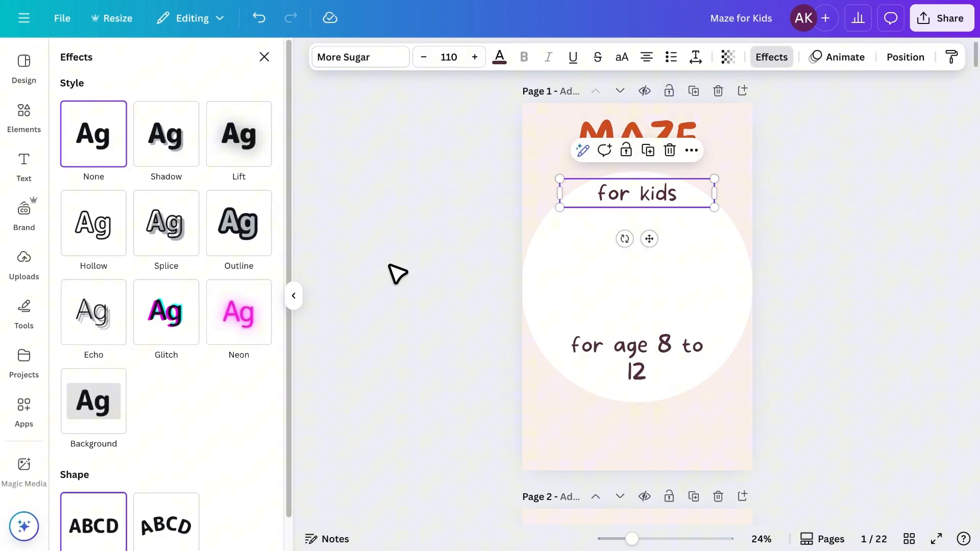
- Curve 'for kids' at 59 along the circle top and 'for age 8 to 12' at -59 along its bottom
{"action": "left_click", "coordinate": [165, 430]}
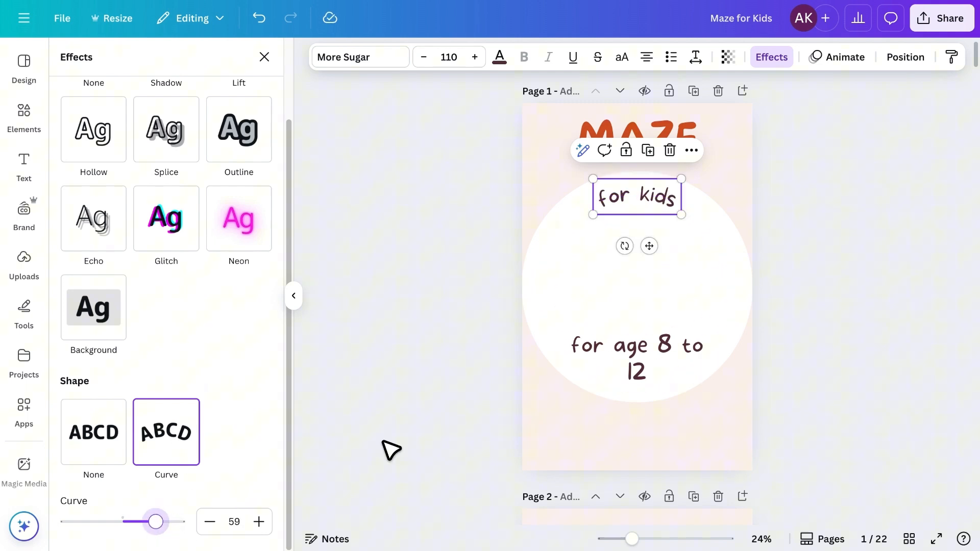
{"action": "left_click", "coordinate": [636, 356]}
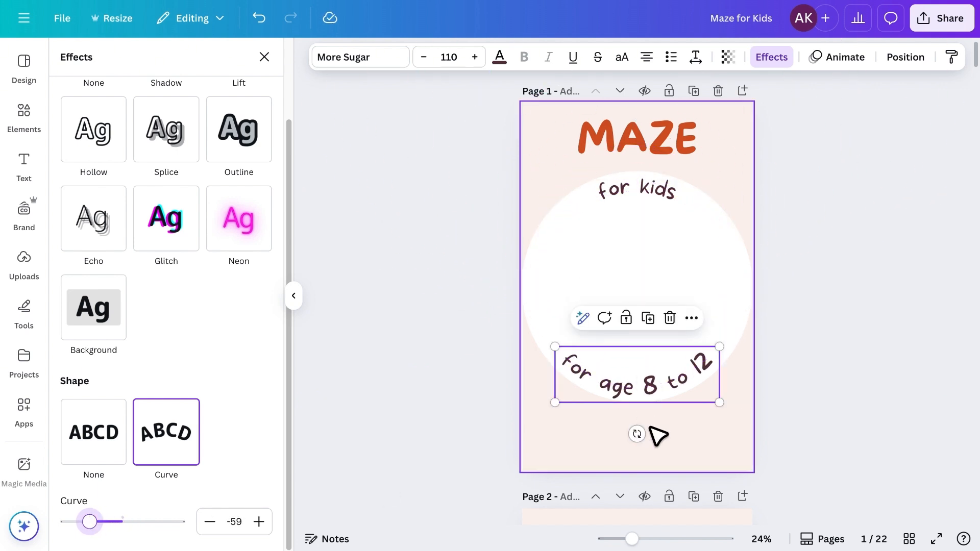
{"action": "left_click", "coordinate": [422, 58]}
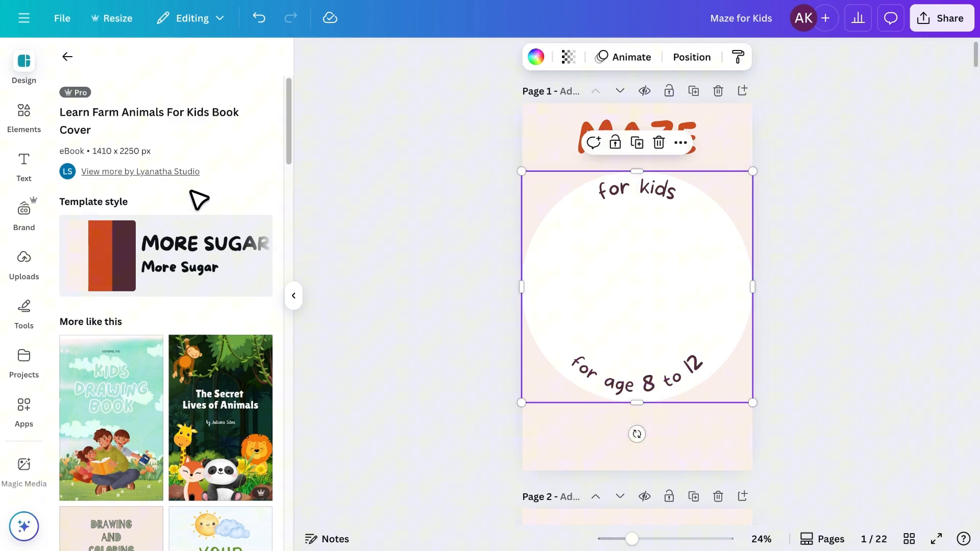
- Add a round maze graphic and 'think' emojis to the cover, then add a blank page 2
{"action": "left_click", "coordinate": [23, 116]}
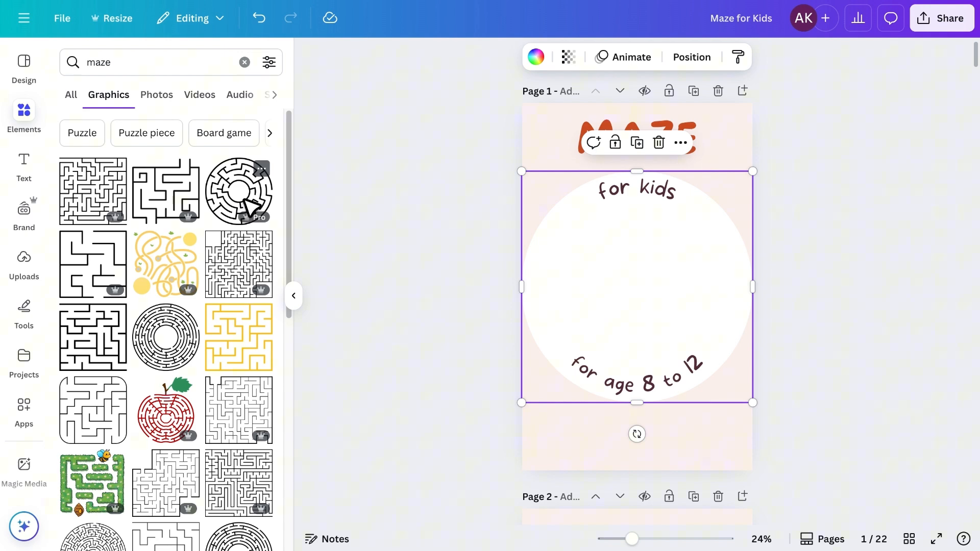
{"action": "left_click", "coordinate": [237, 190]}
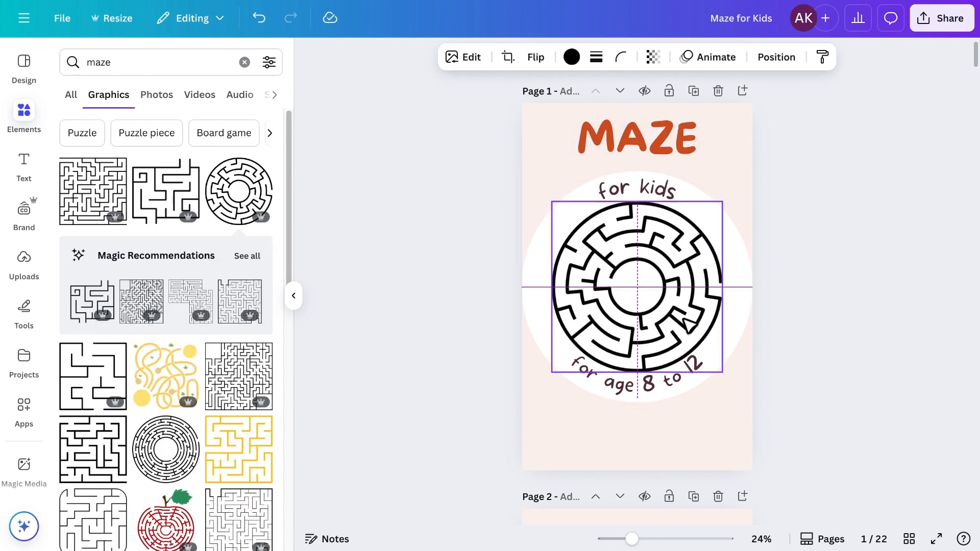
{"action": "type", "text": "think"}
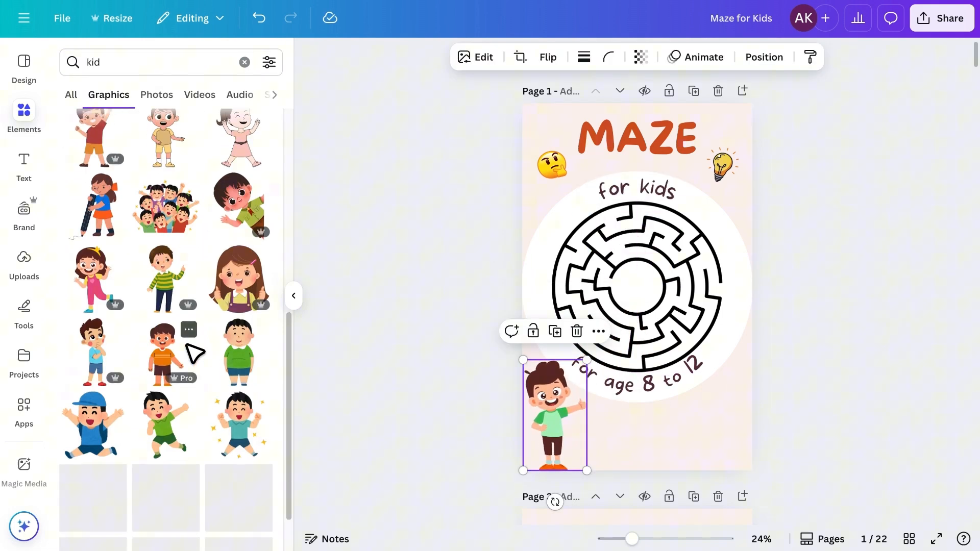
{"action": "scroll", "scroll_direction": "down", "scroll_amount": 3}
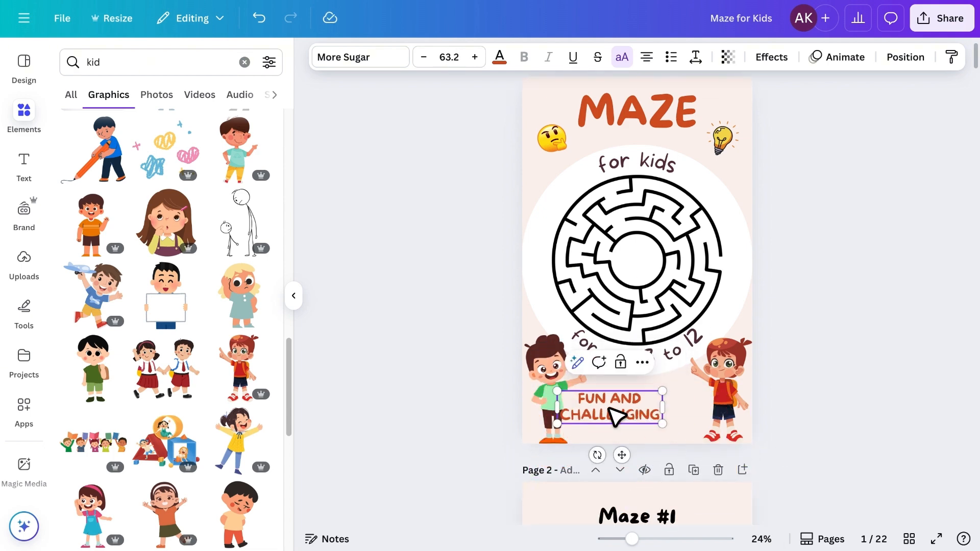
{"action": "left_click", "coordinate": [772, 330]}
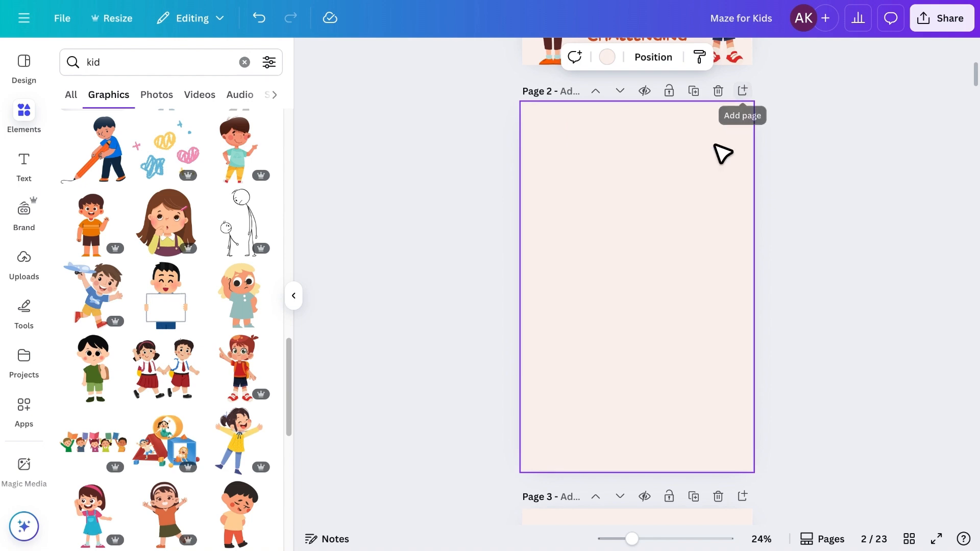
{"action": "mouse_move", "coordinate": [130, 88]}
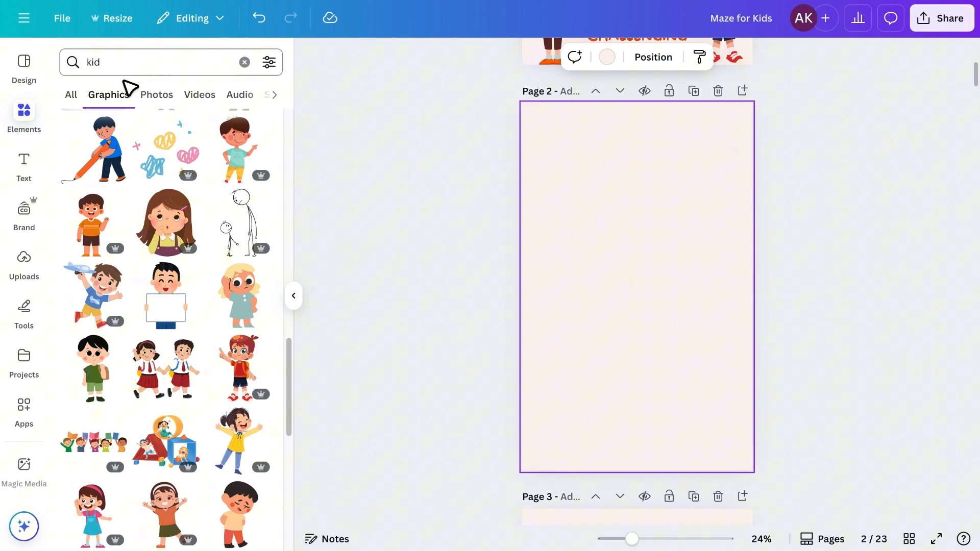
- Fill page 2 with a rectangular maze, a '100 MAZES' title and a 'KIDS ACTIVITY BOOK' caption
{"action": "type", "text": "maze"}
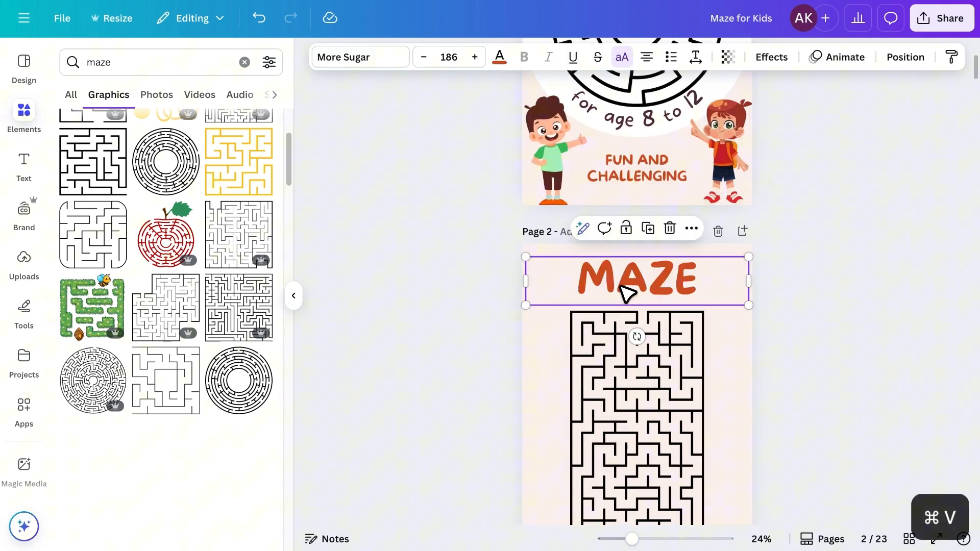
{"action": "type", "text": "100 MAZES"}
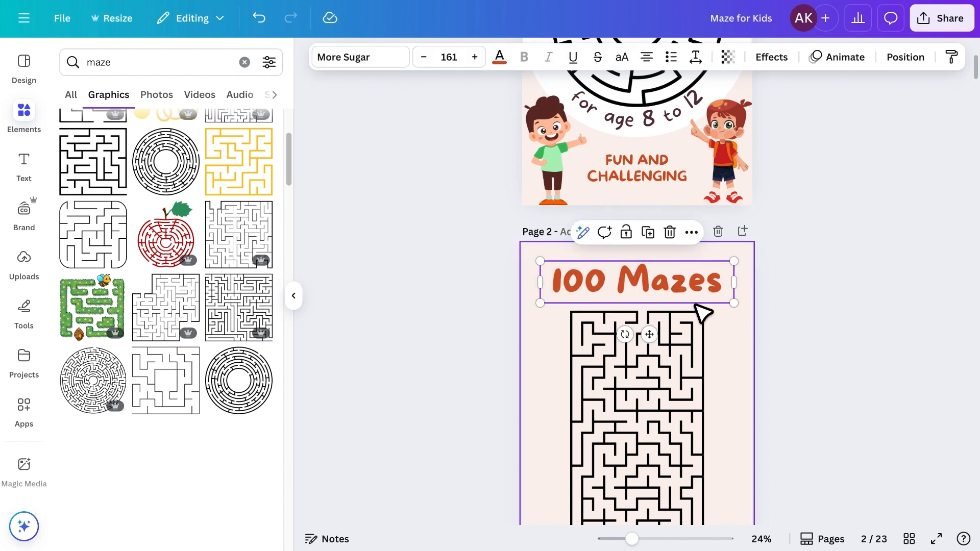
{"action": "scroll", "scroll_direction": "down", "scroll_amount": 3}
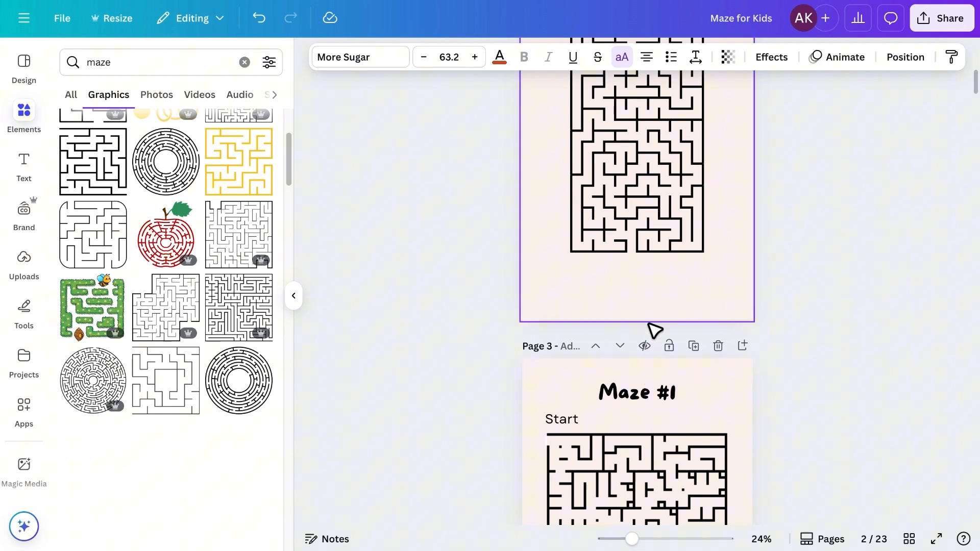
{"action": "left_click", "coordinate": [636, 275]}
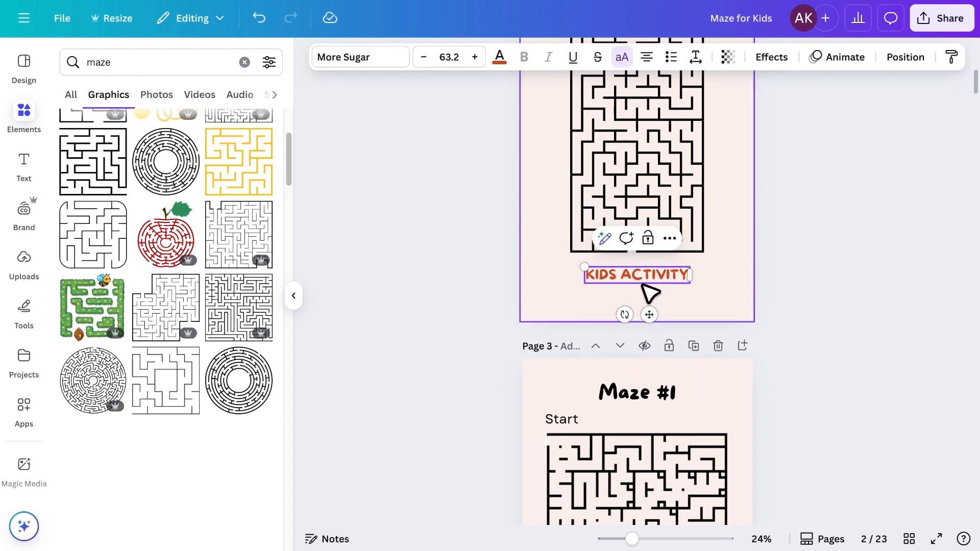
{"action": "scroll", "scroll_direction": "up", "scroll_amount": 3}
{"action": "type", "text": " BOOK"}
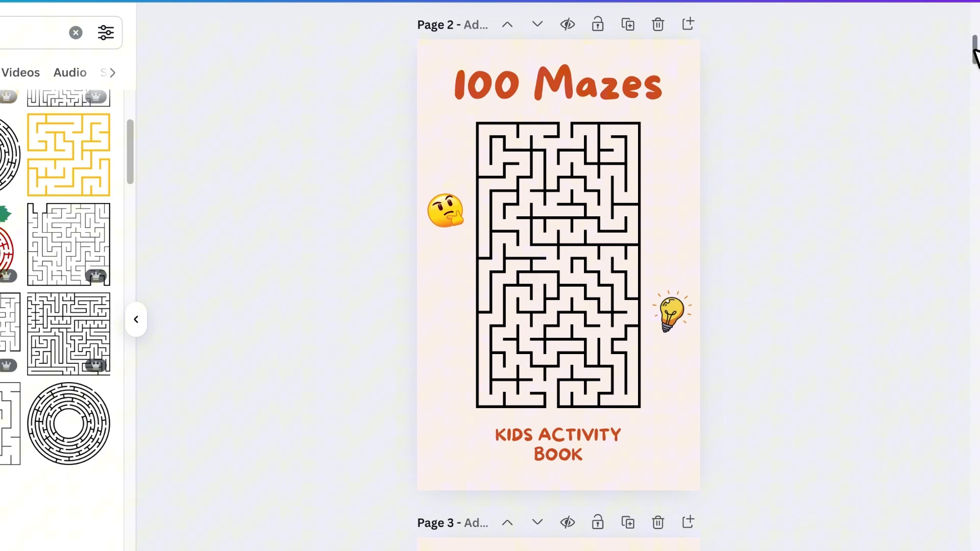
- Scroll back to the front cover and hide the side panel to show it alone
{"action": "scroll", "scroll_direction": "down", "scroll_amount": 3}
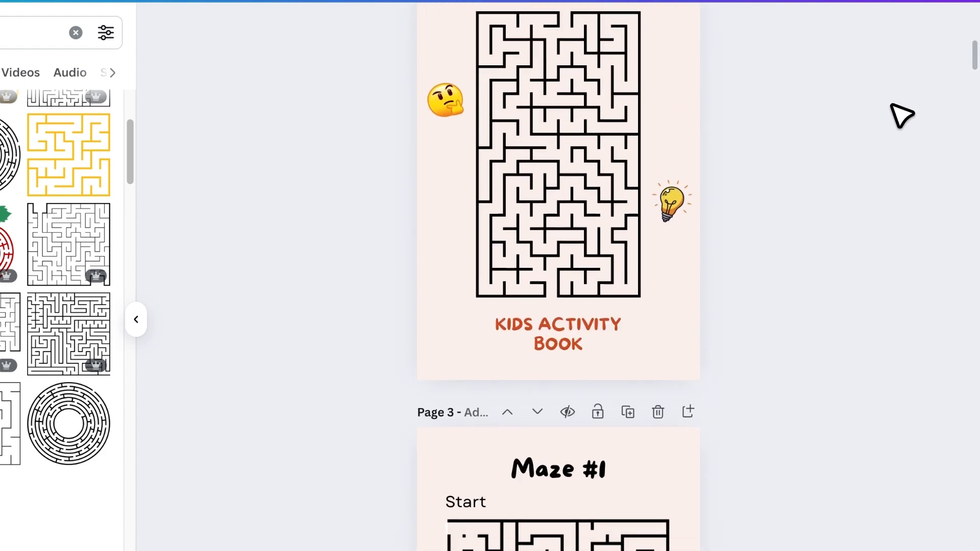
{"action": "scroll", "scroll_direction": "down", "scroll_amount": 3}
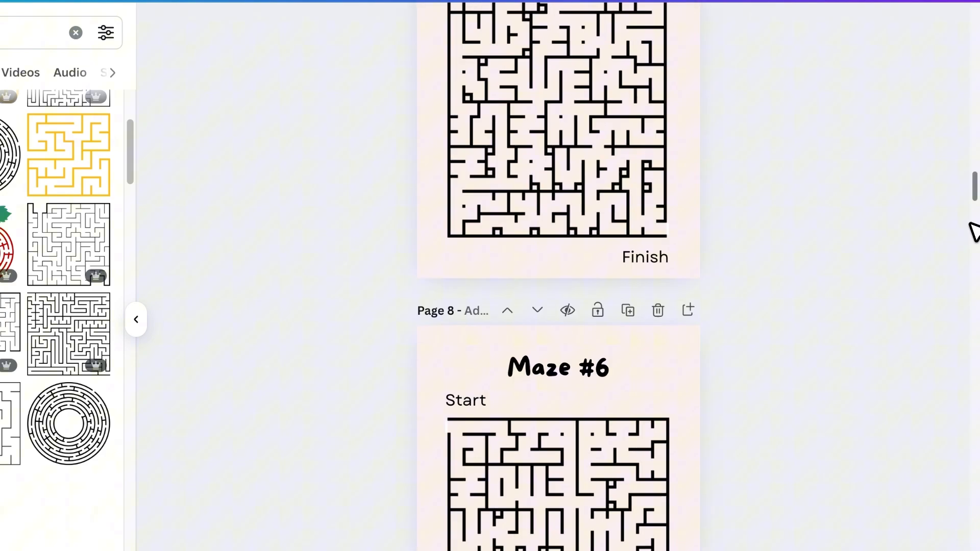
{"action": "scroll", "scroll_direction": "down", "scroll_amount": 3}
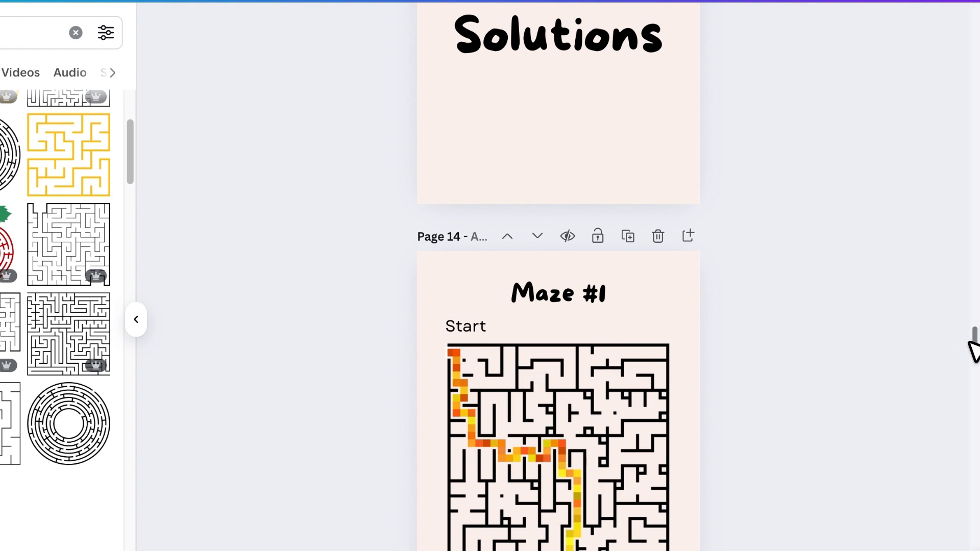
{"action": "scroll", "scroll_direction": "up", "scroll_amount": 3}
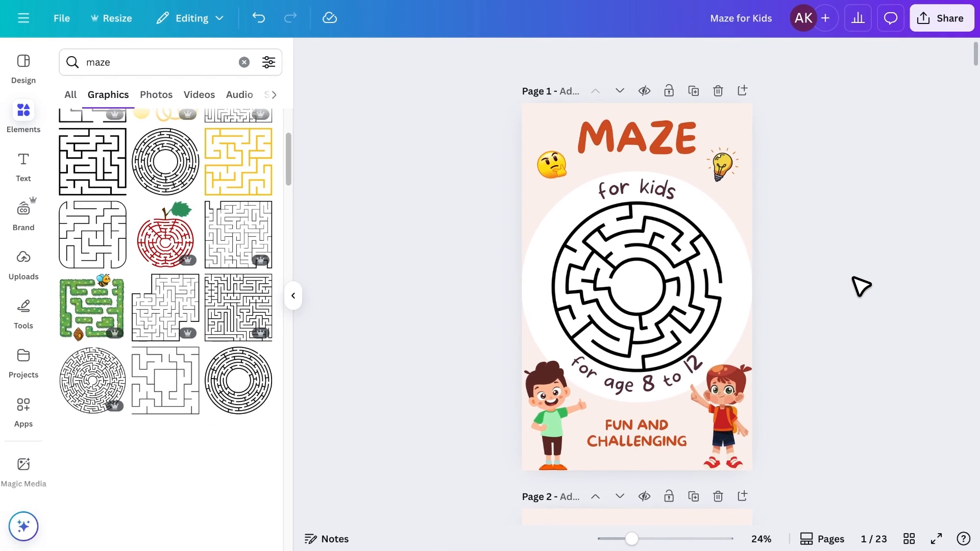
{"action": "left_click", "coordinate": [293, 296]}
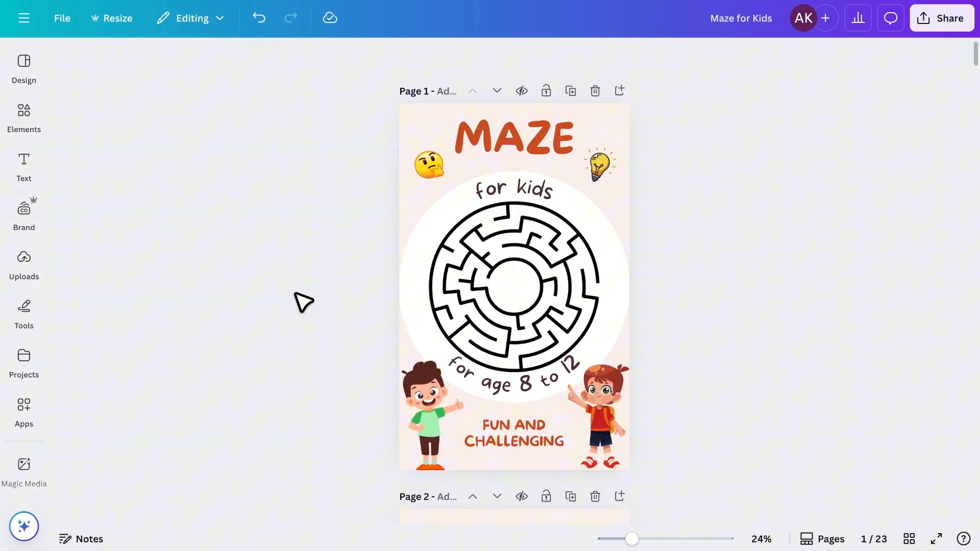
{"action": "mouse_move", "coordinate": [764, 254]}
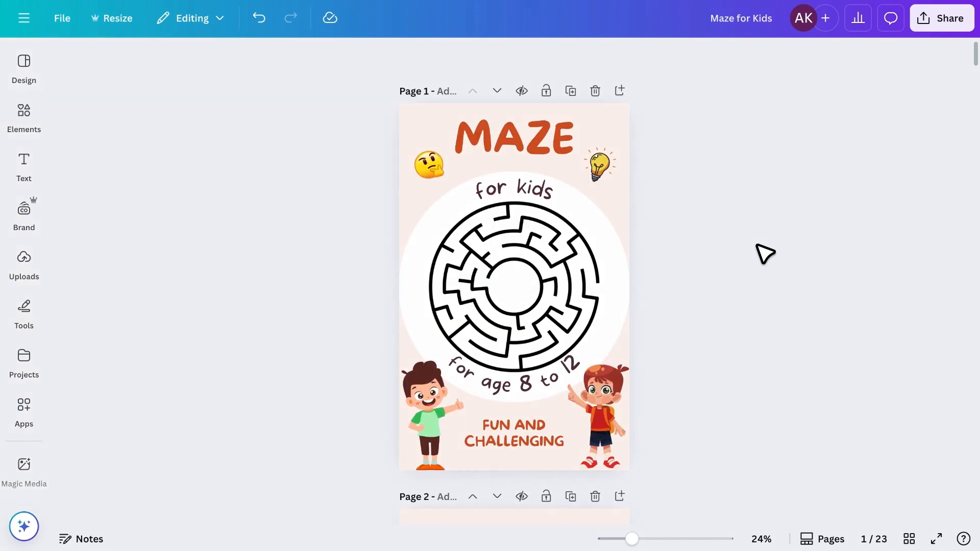